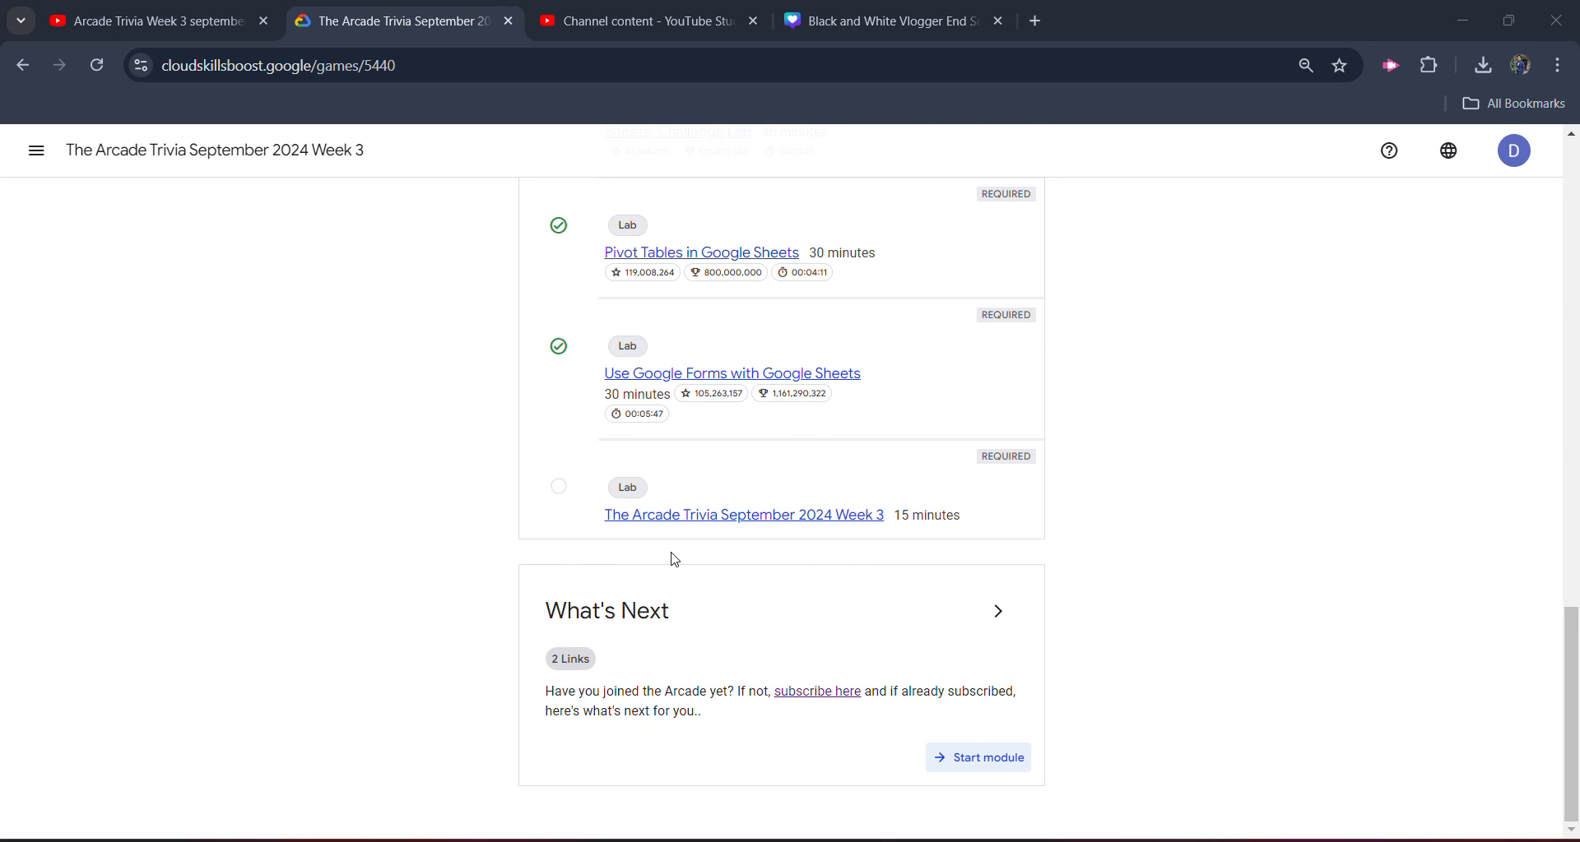
# - Switch to the YouTube tab with the three-video Arcade Trivia Week 3 september solutions playlist
pyautogui.scroll(3)
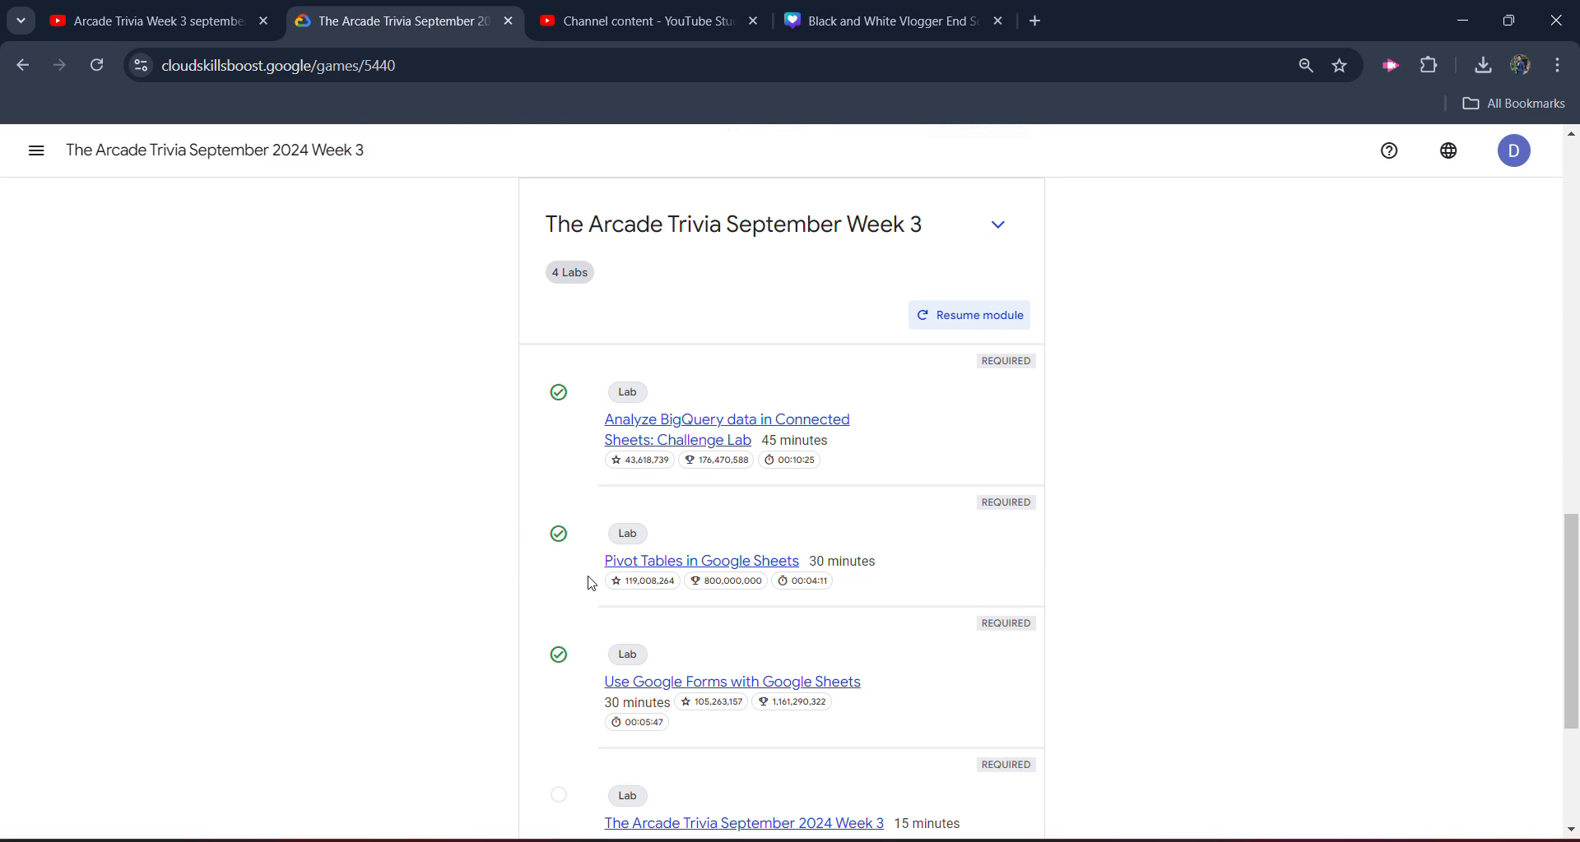
pyautogui.scroll(-3)
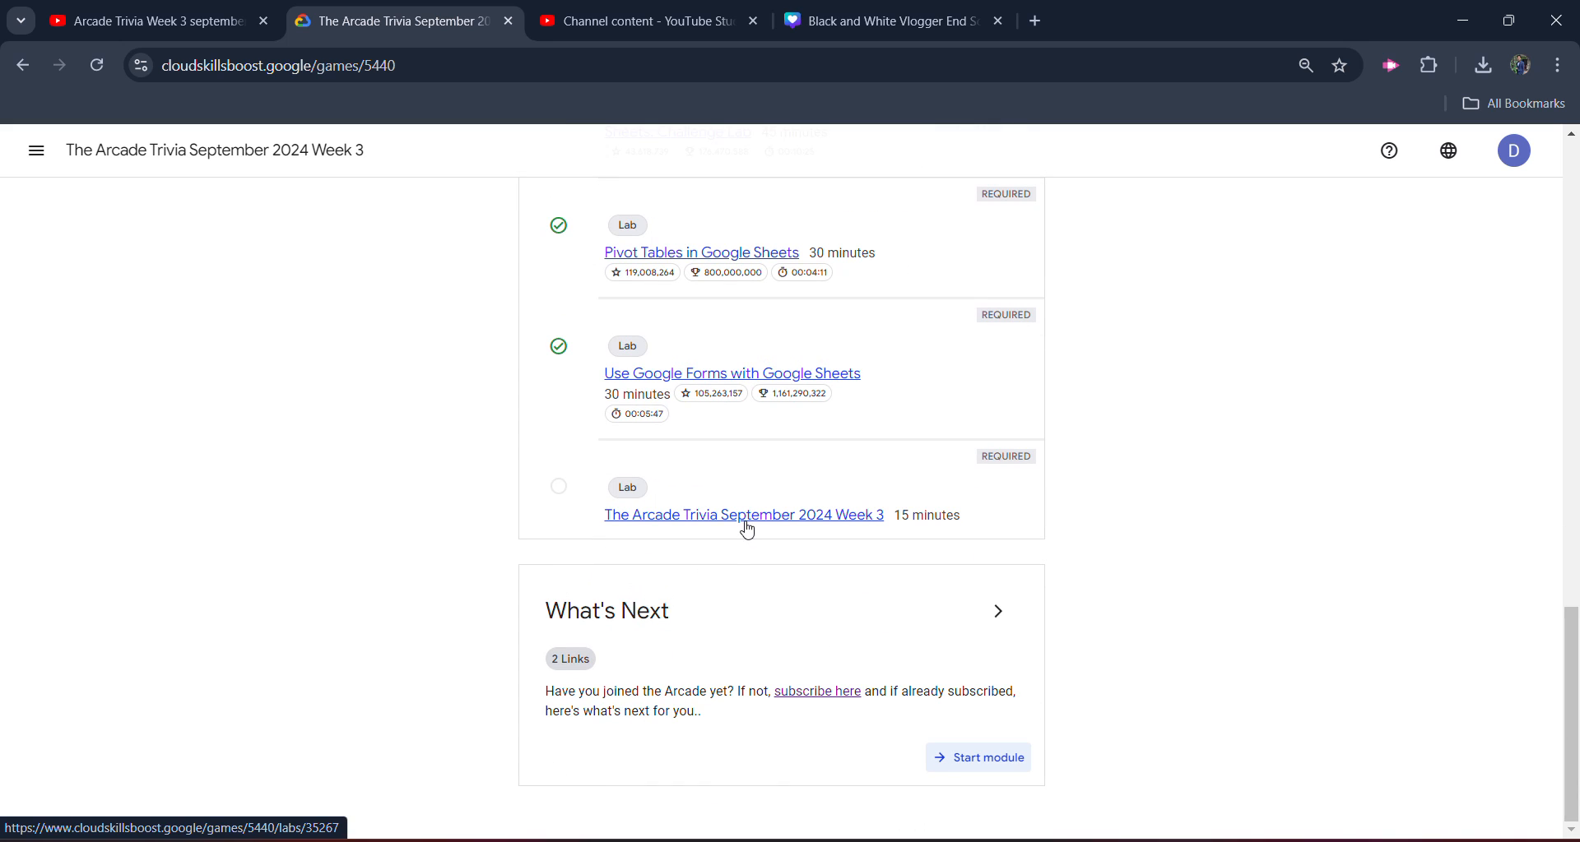
pyautogui.moveTo(744, 515)
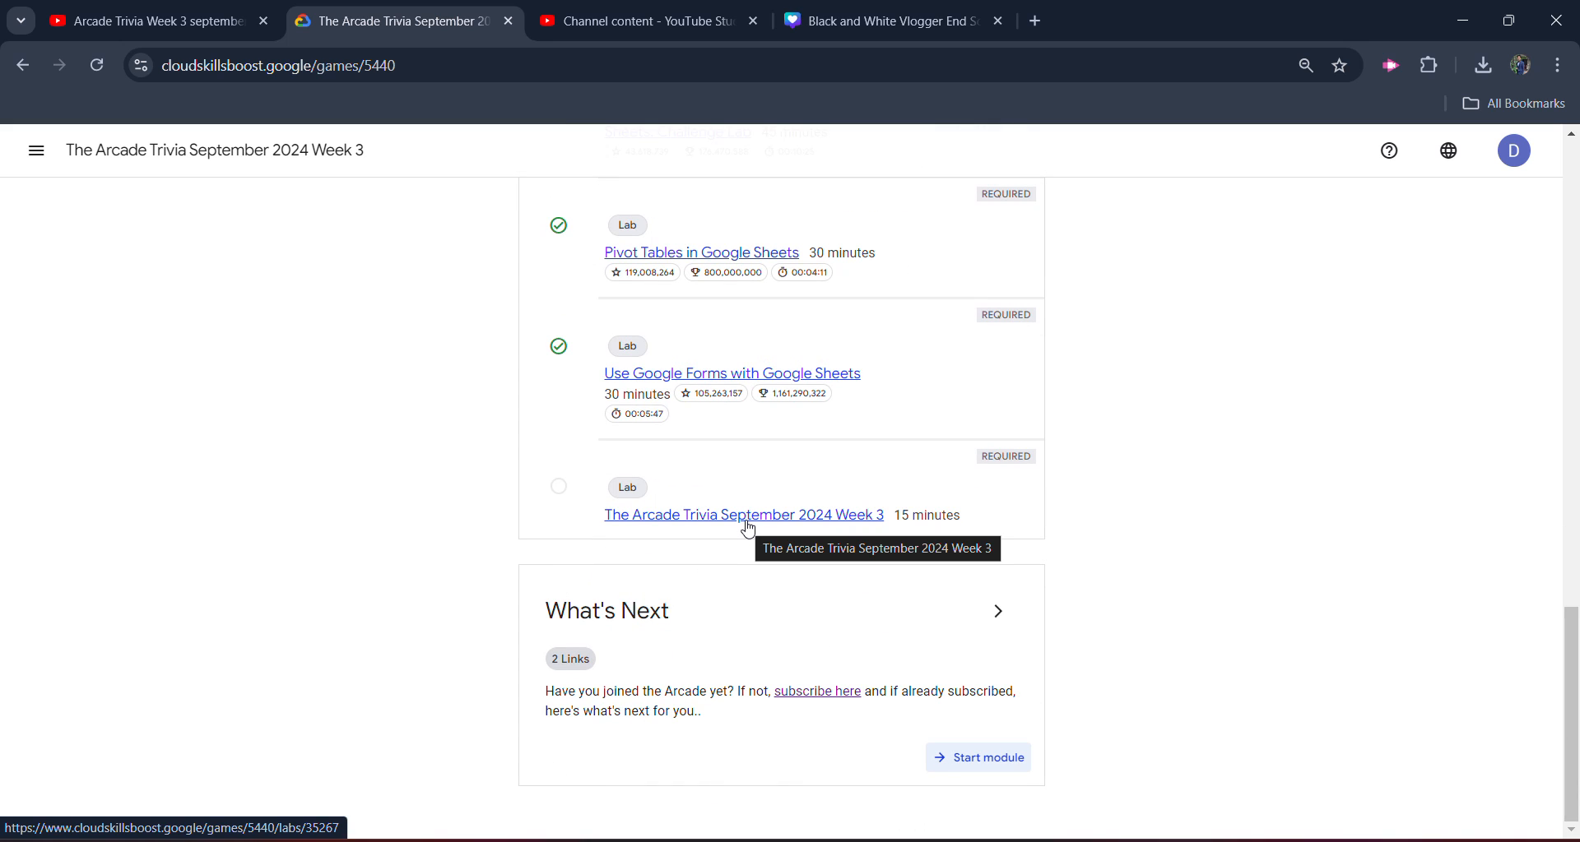
pyautogui.scroll(3)
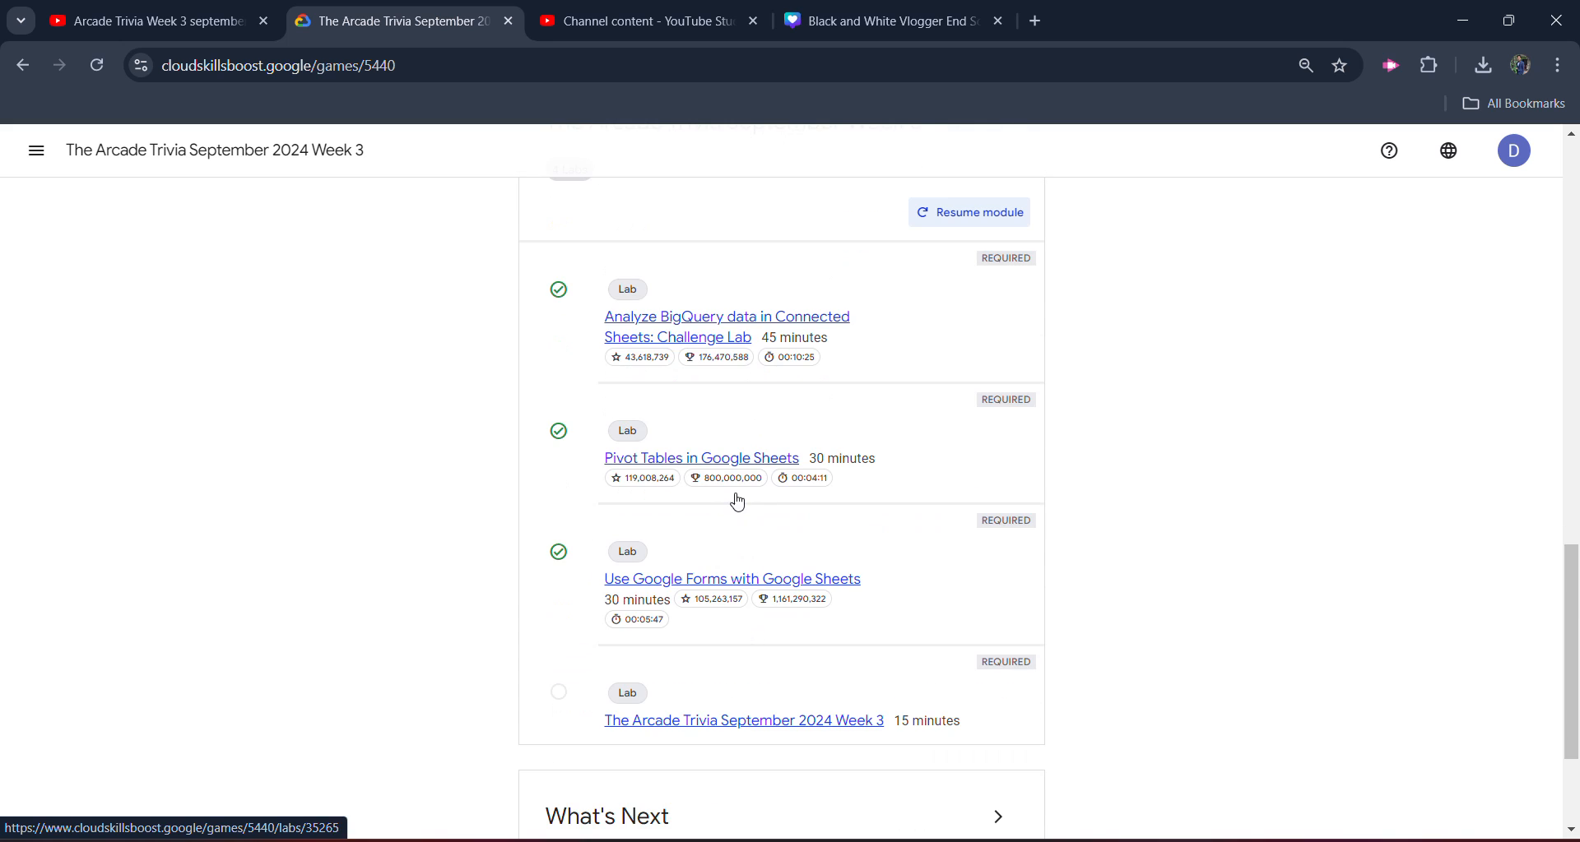
pyautogui.moveTo(714, 560)
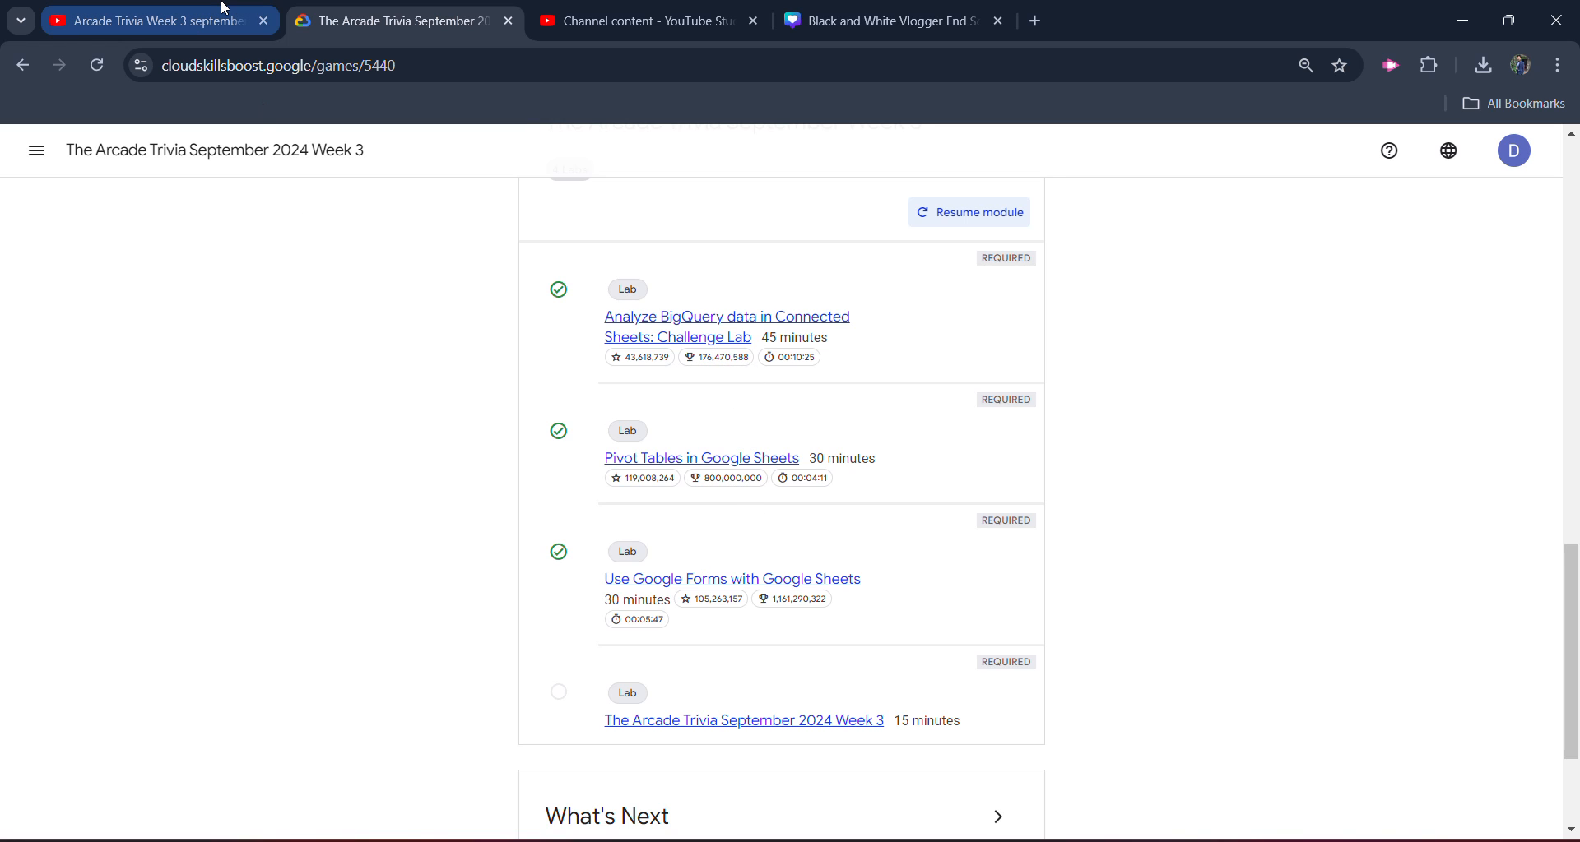
pyautogui.click(151, 19)
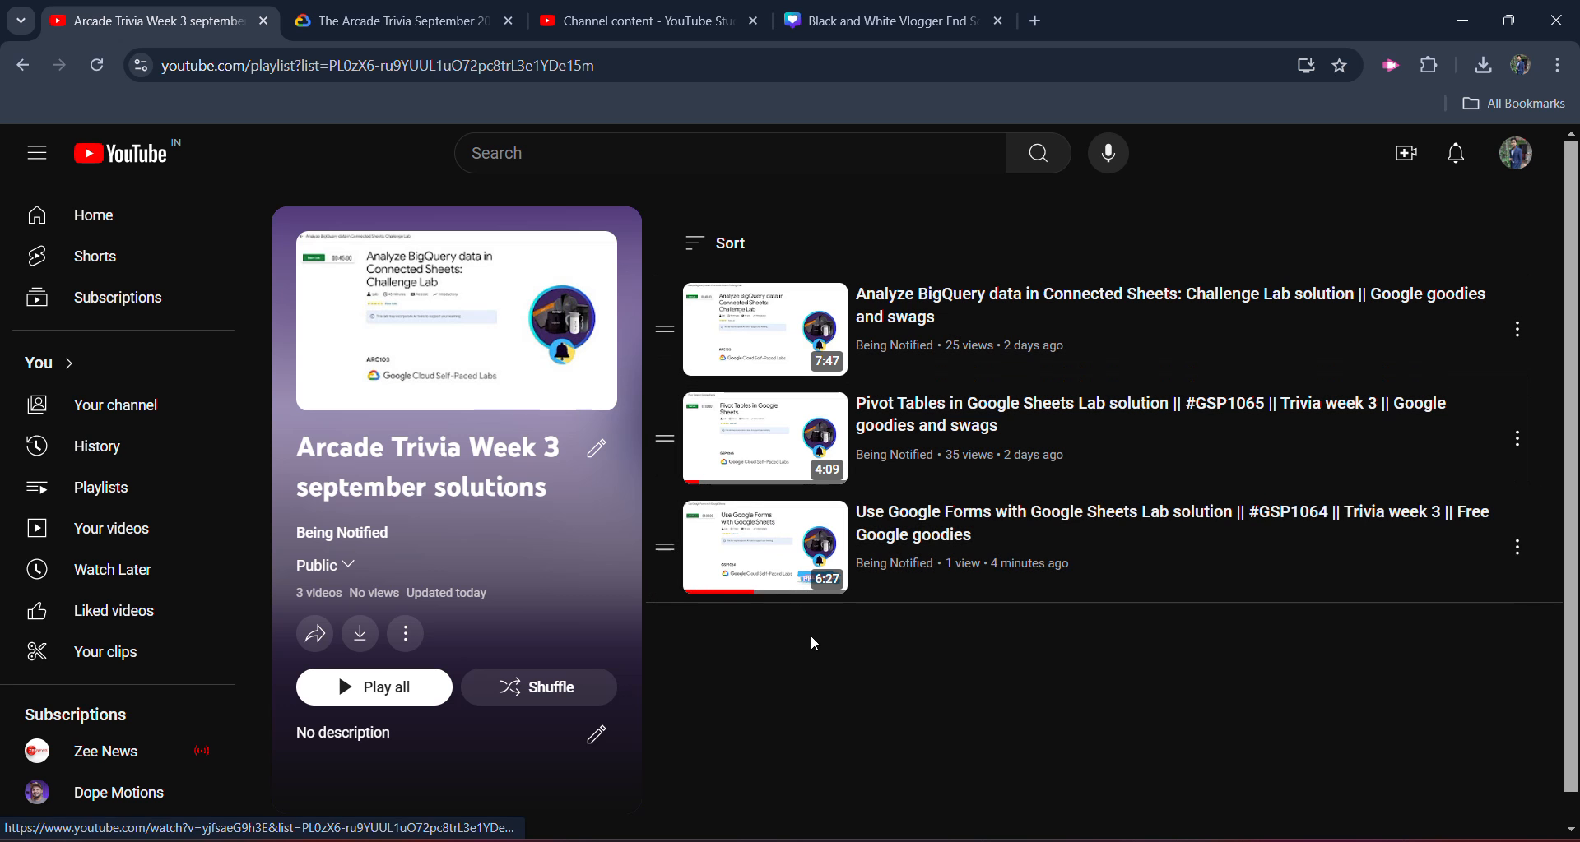
pyautogui.moveTo(981, 624)
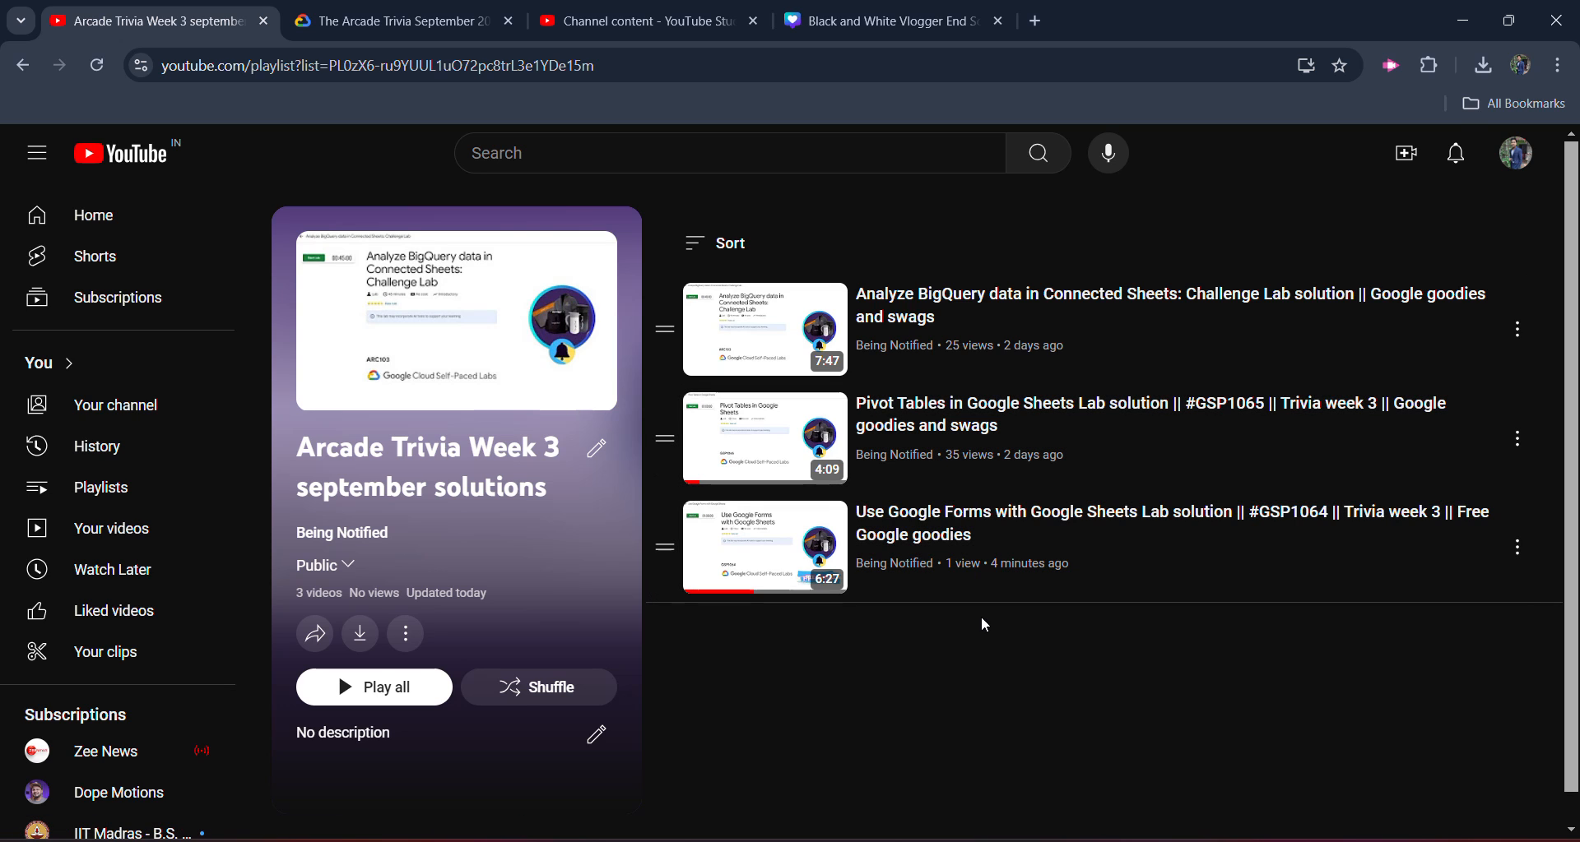
pyautogui.moveTo(912, 534)
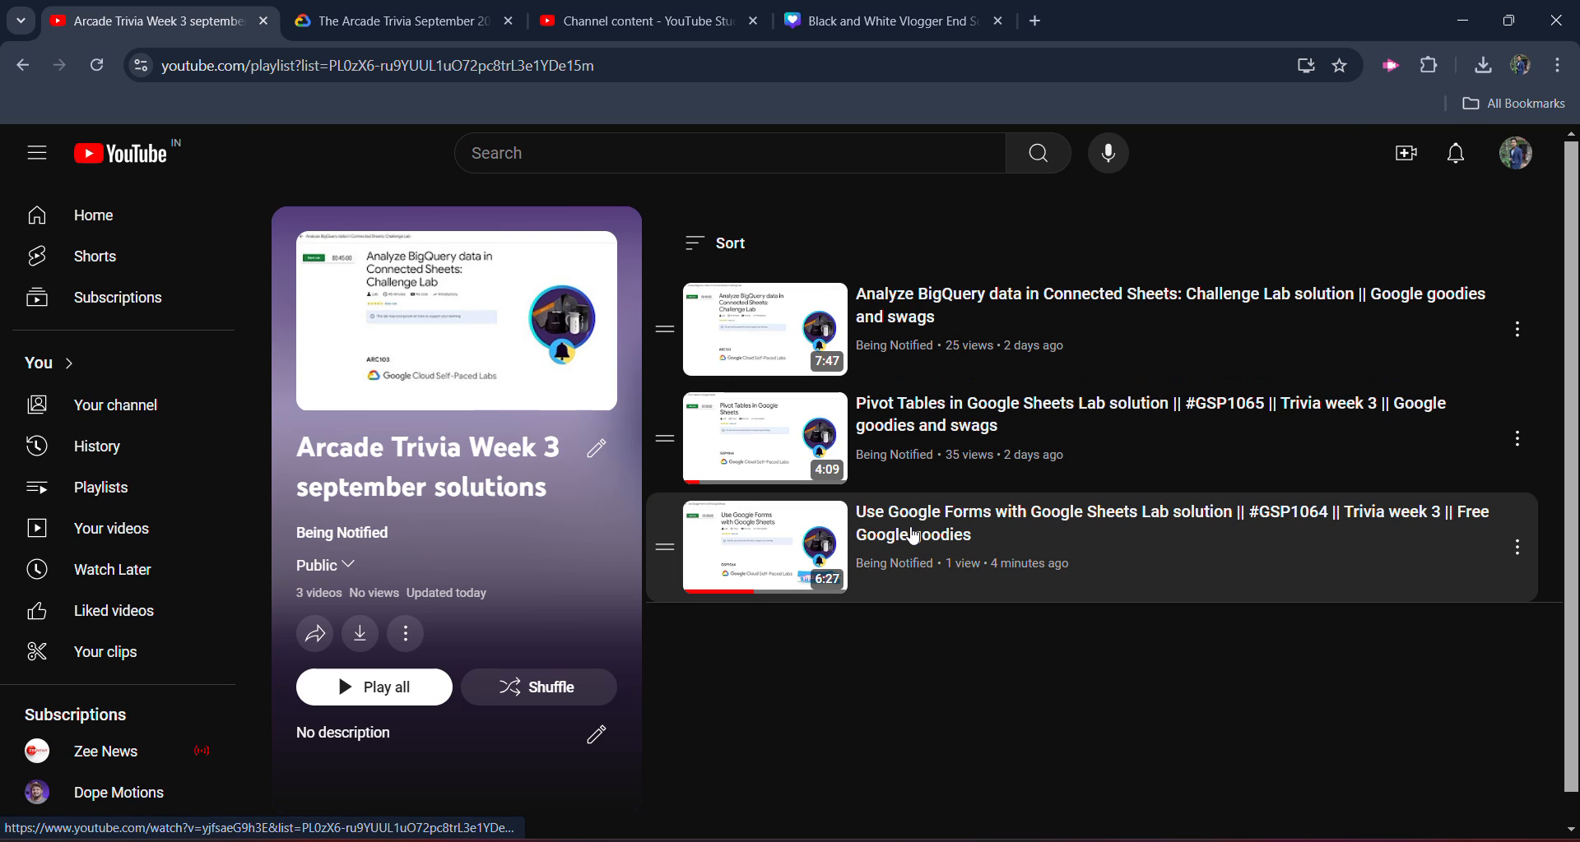
pyautogui.moveTo(1523, 94)
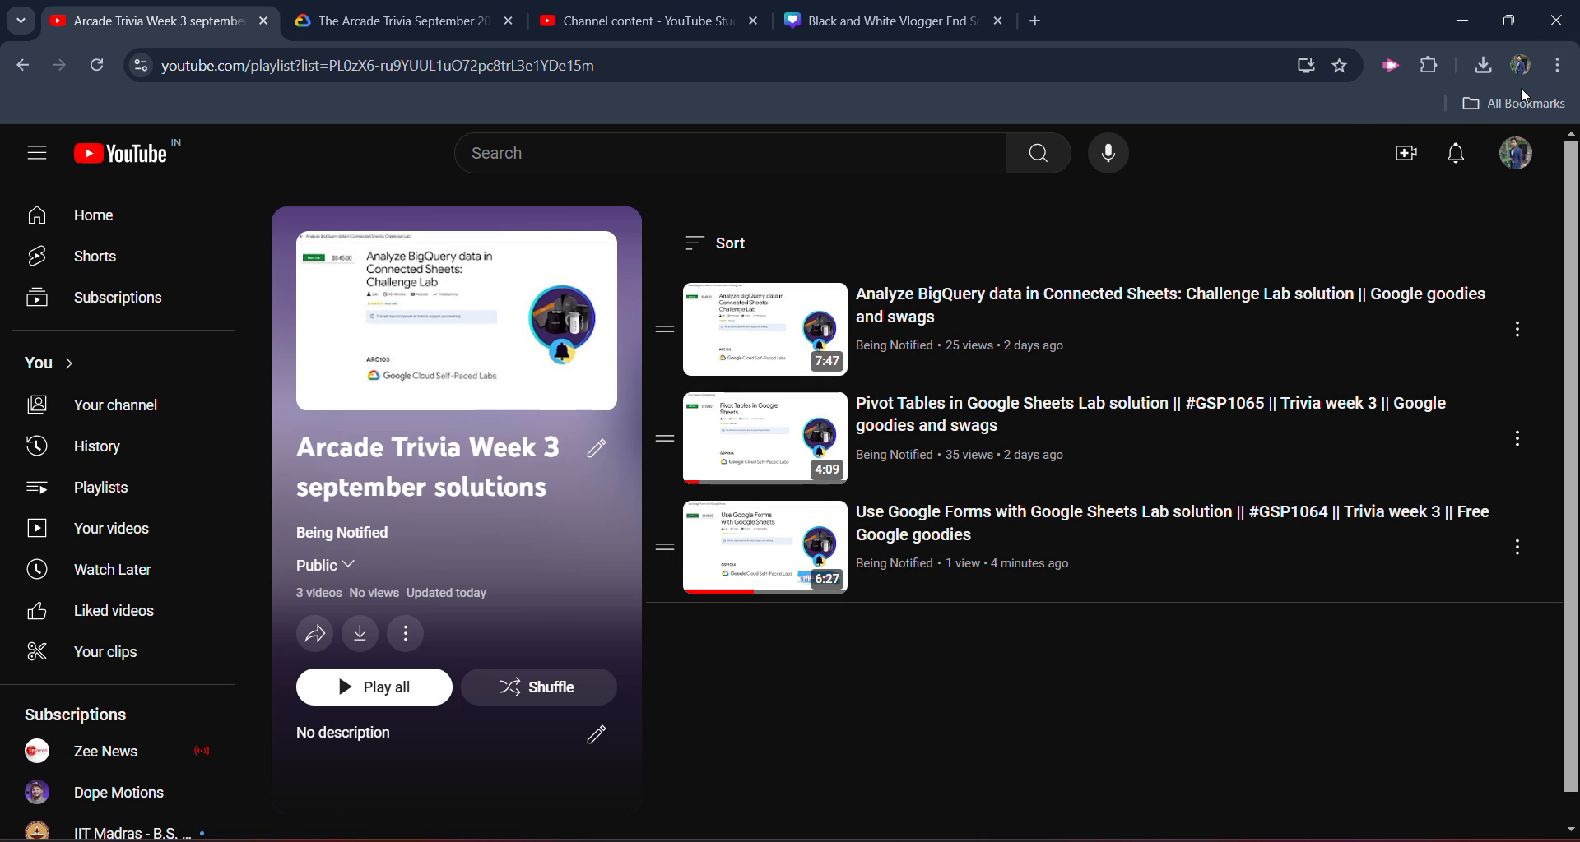
# - Open The Arcade Trivia September 2024 Week 3 lab and start its 30-minute timer
pyautogui.click(400, 20)
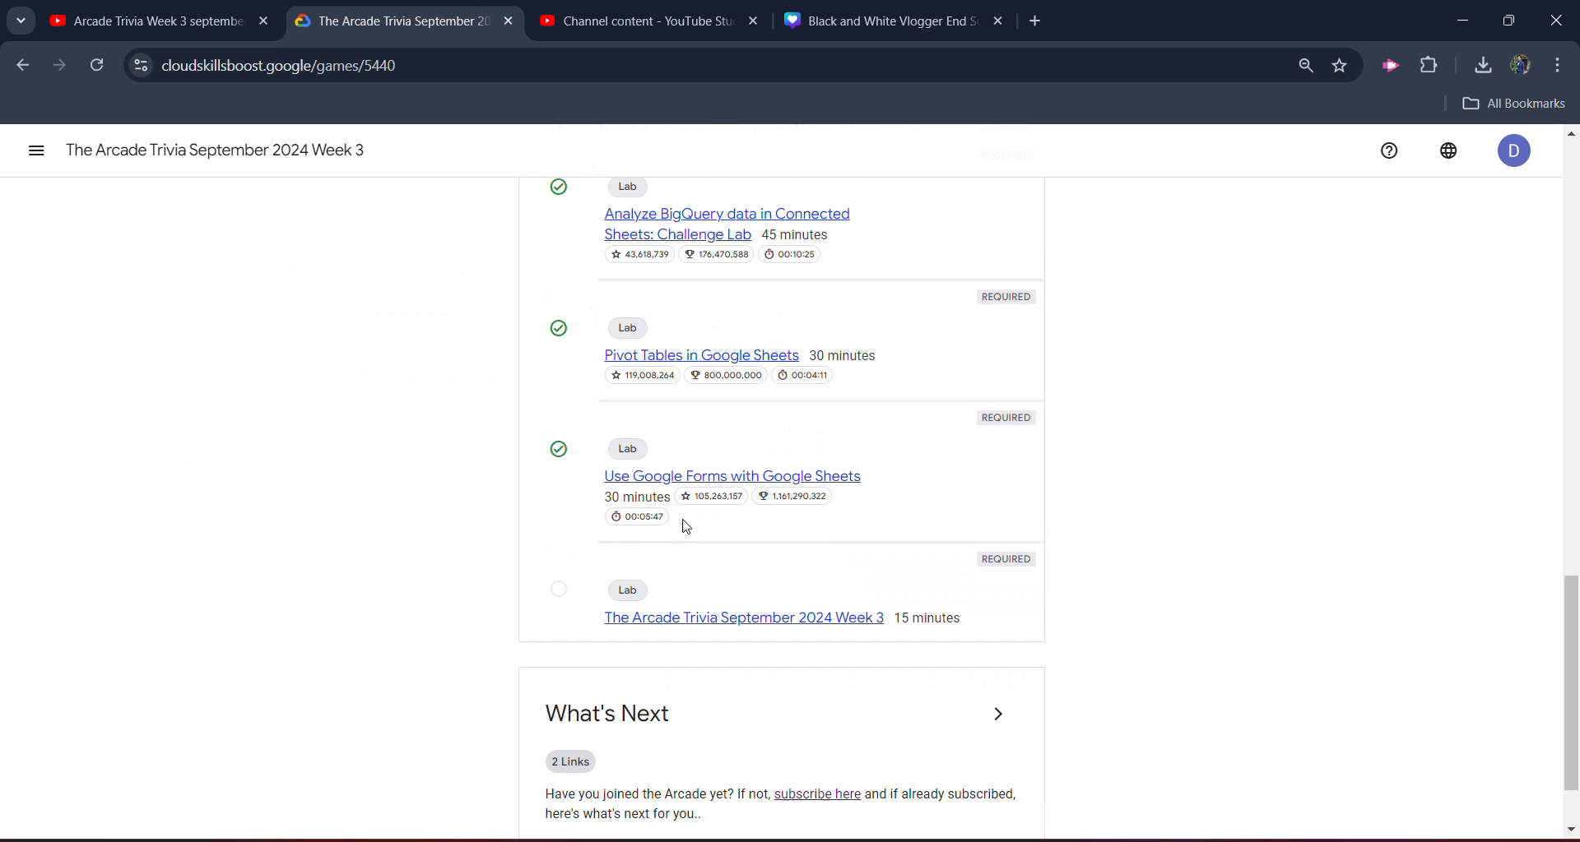
pyautogui.click(743, 617)
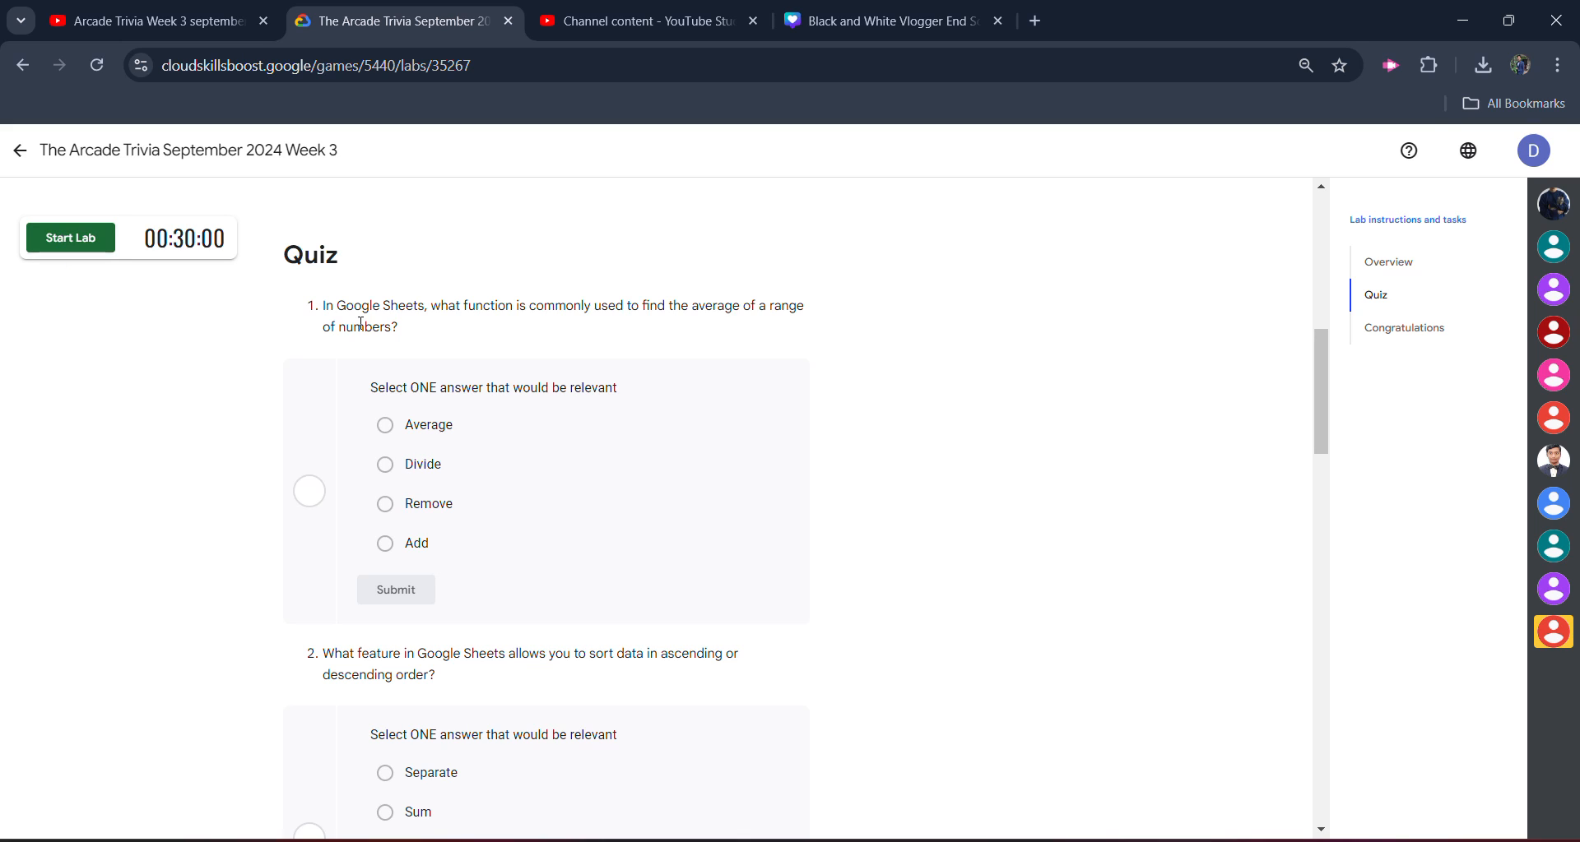
pyautogui.click(69, 238)
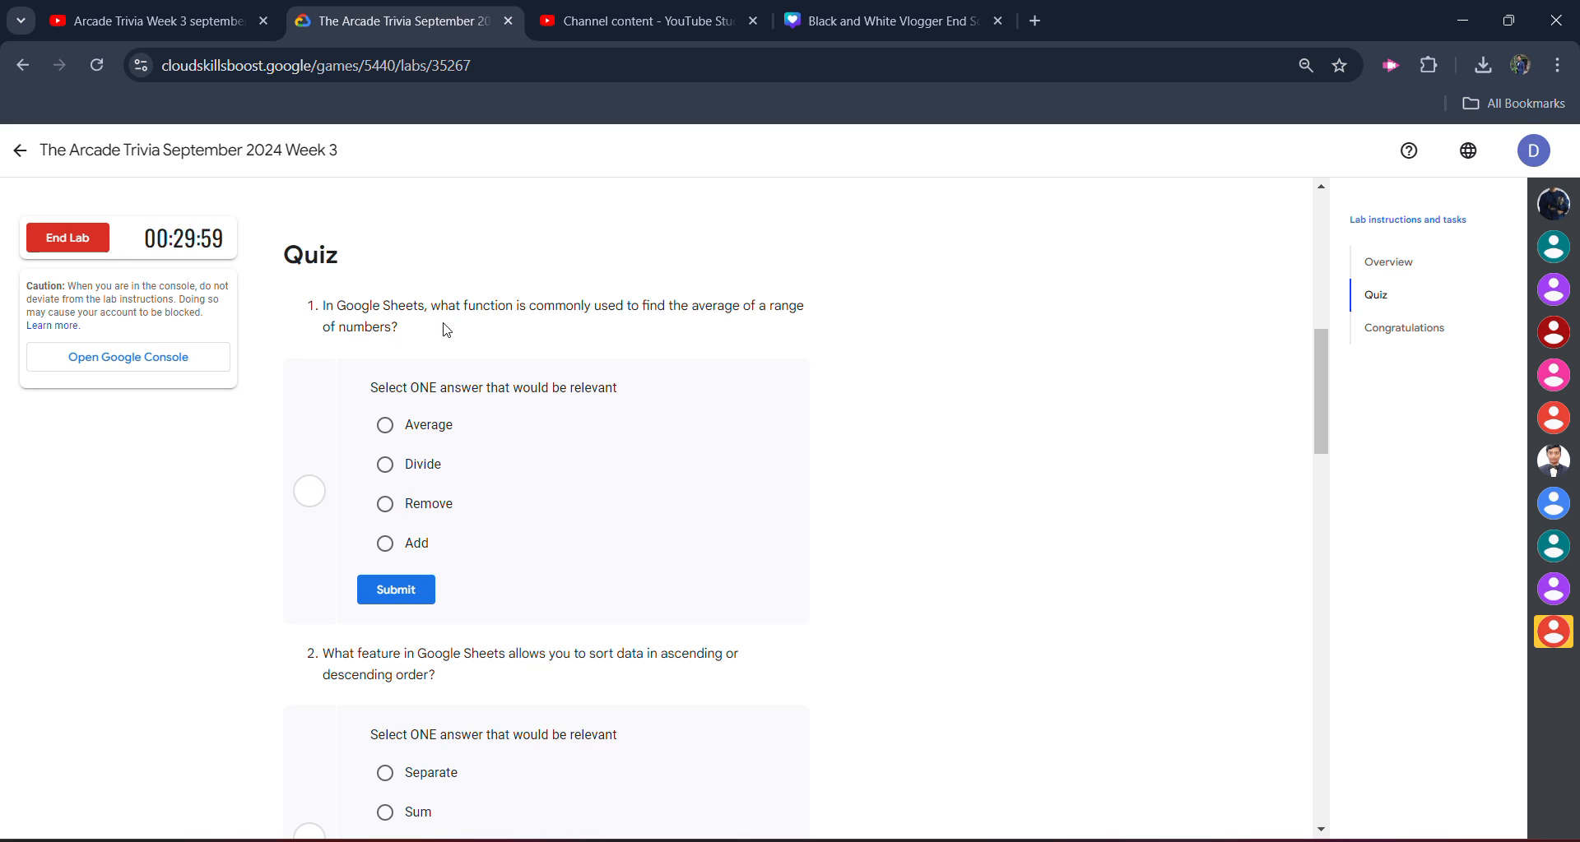
pyautogui.moveTo(435, 392)
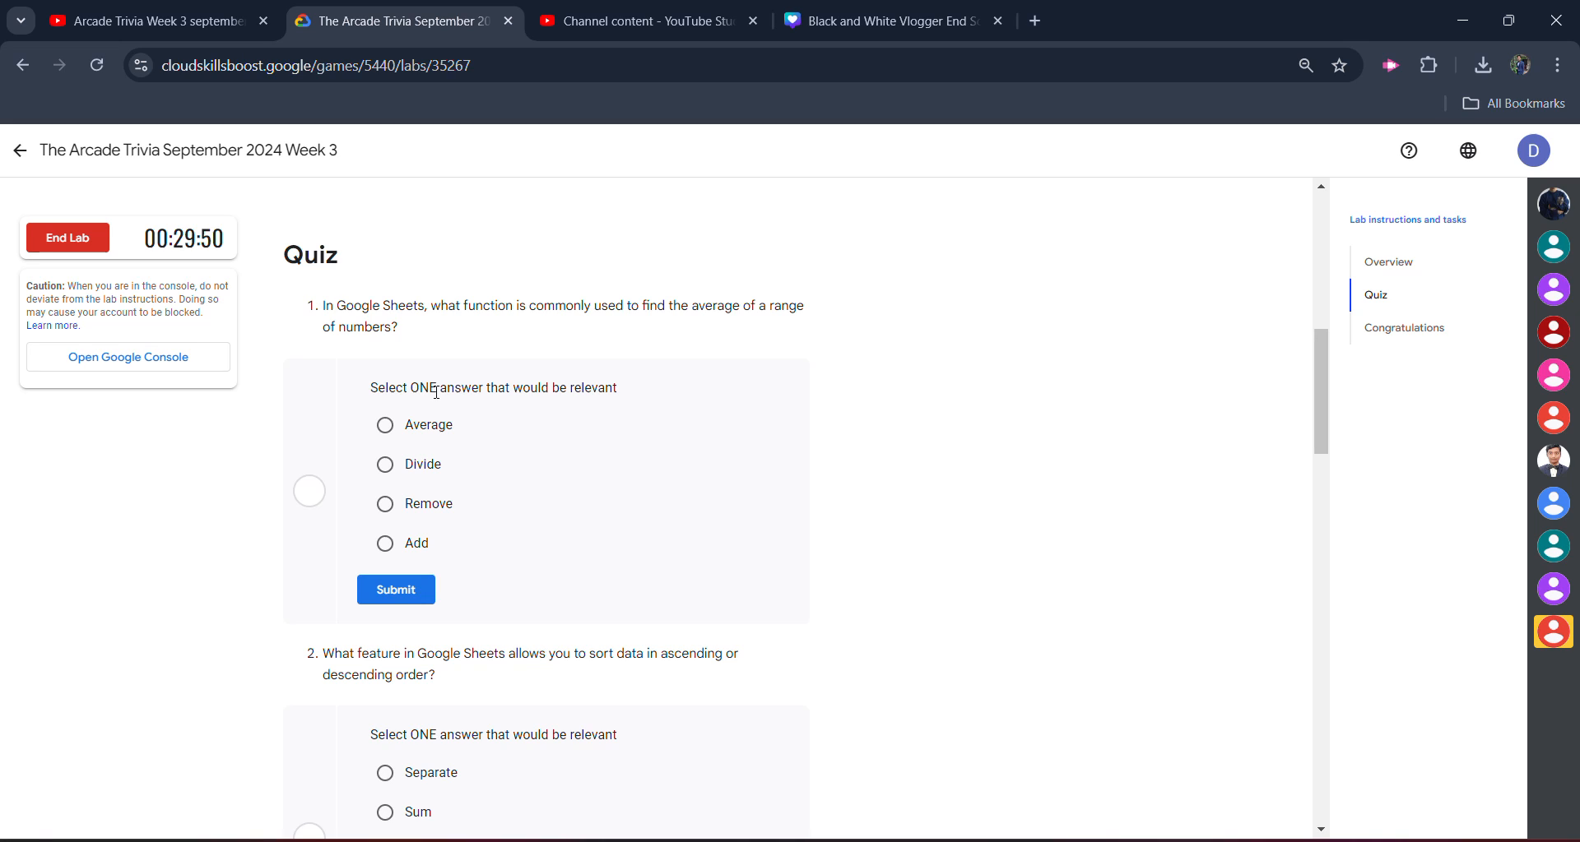
# - Submit Average, Sort and Pivot Table as quiz answers, then scroll back up
pyautogui.click(395, 590)
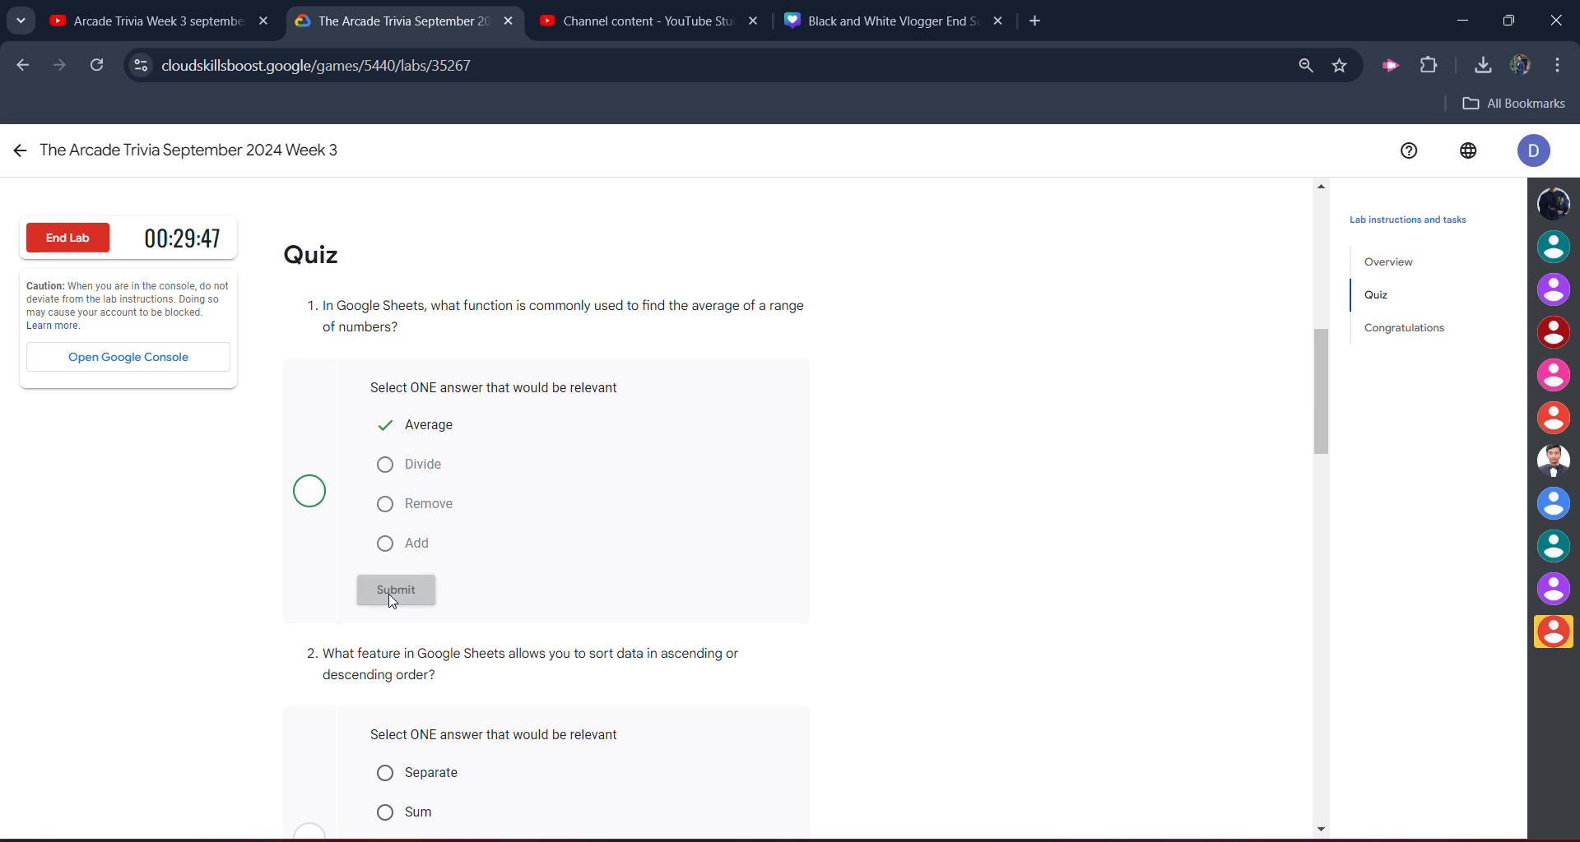
pyautogui.scroll(-3)
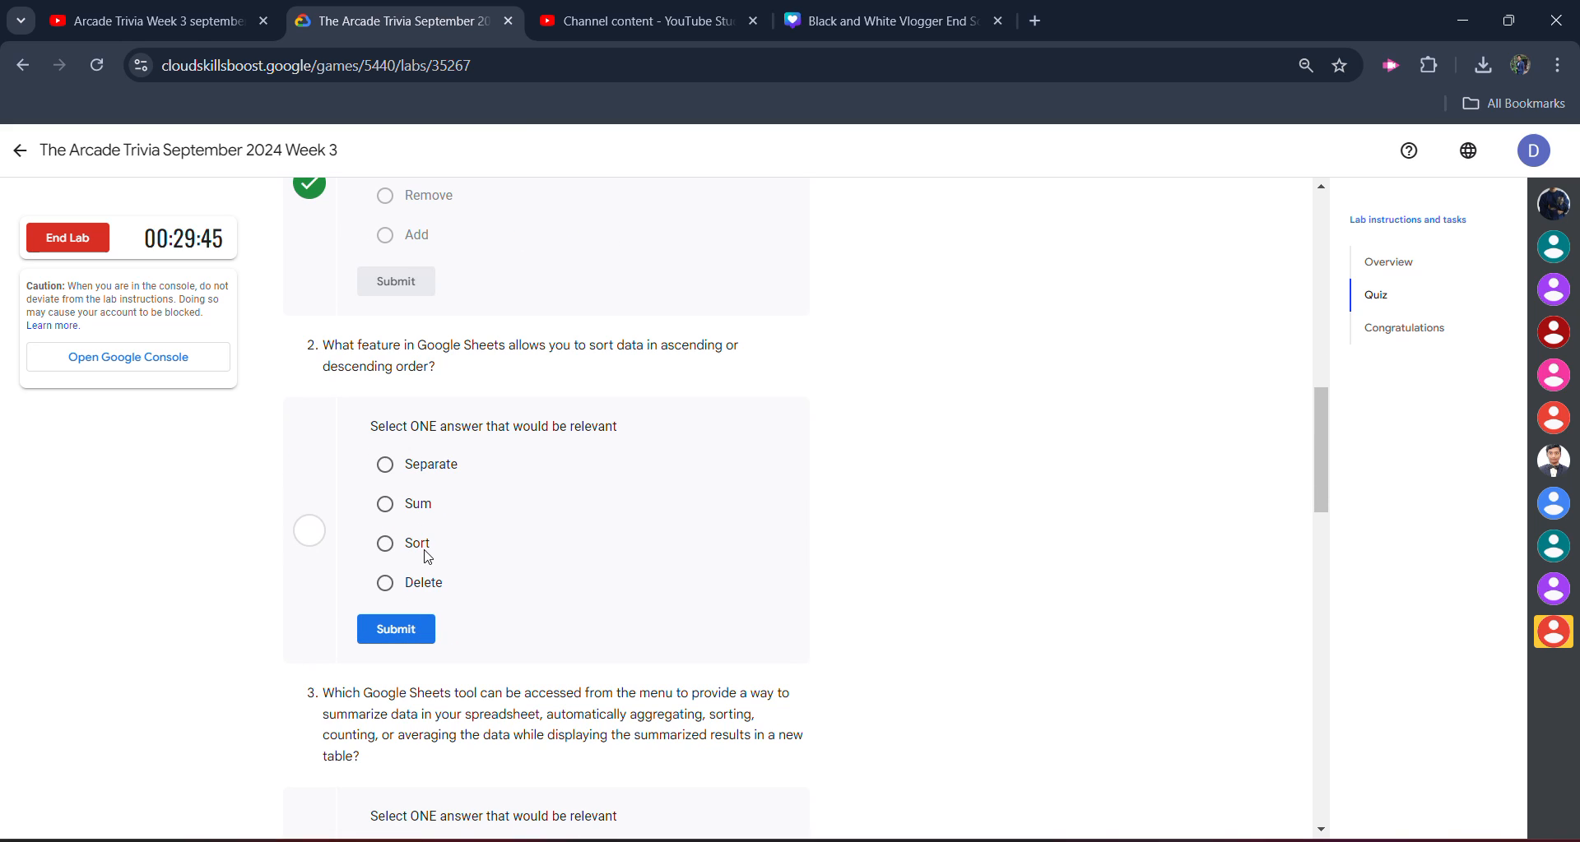
pyautogui.click(385, 542)
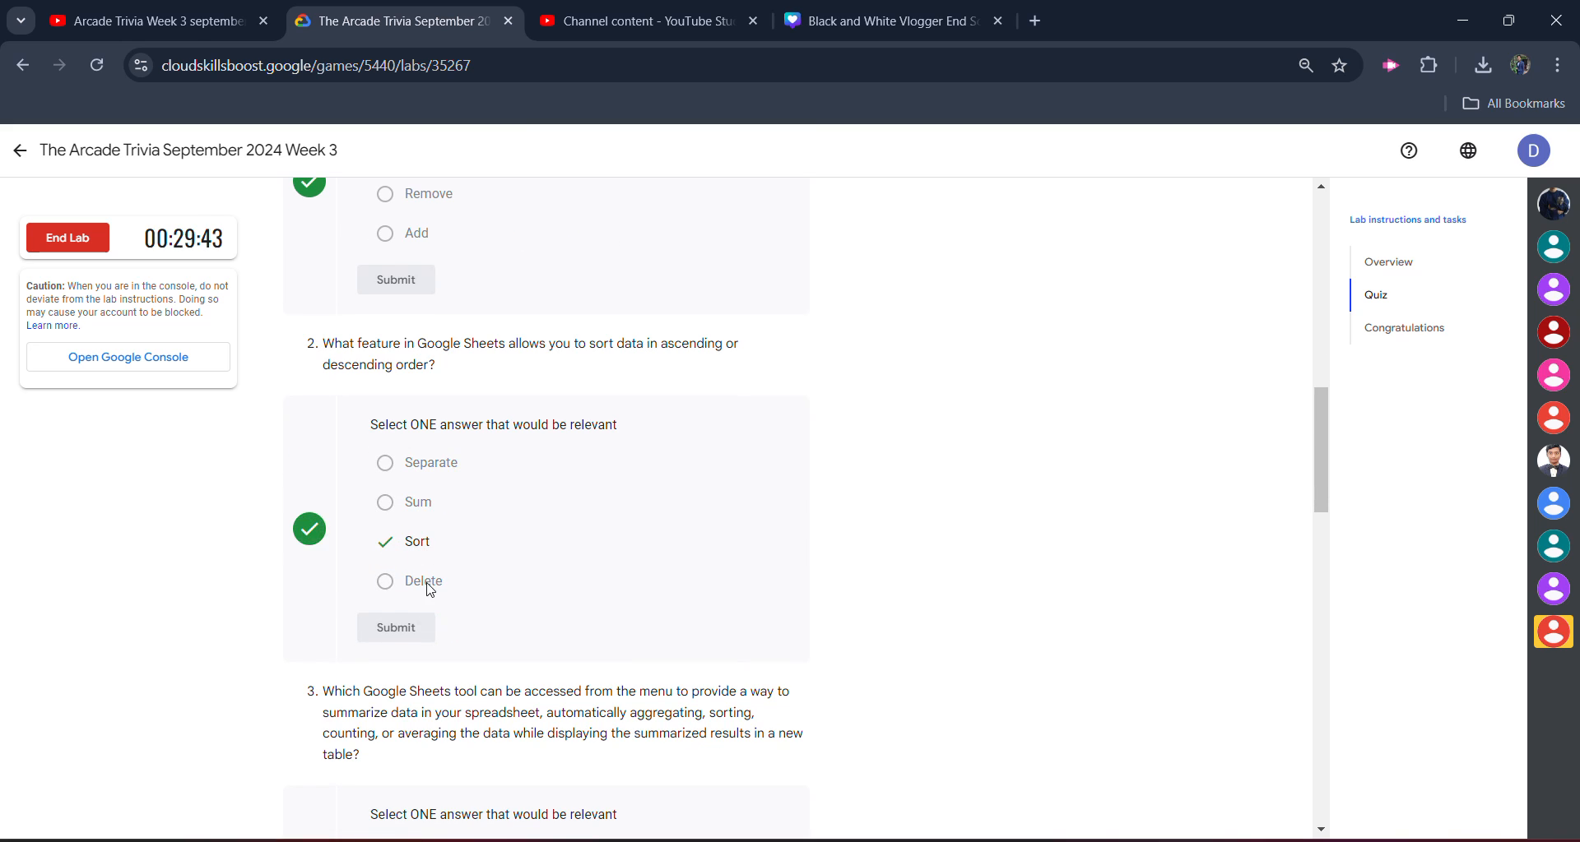
pyautogui.scroll(-3)
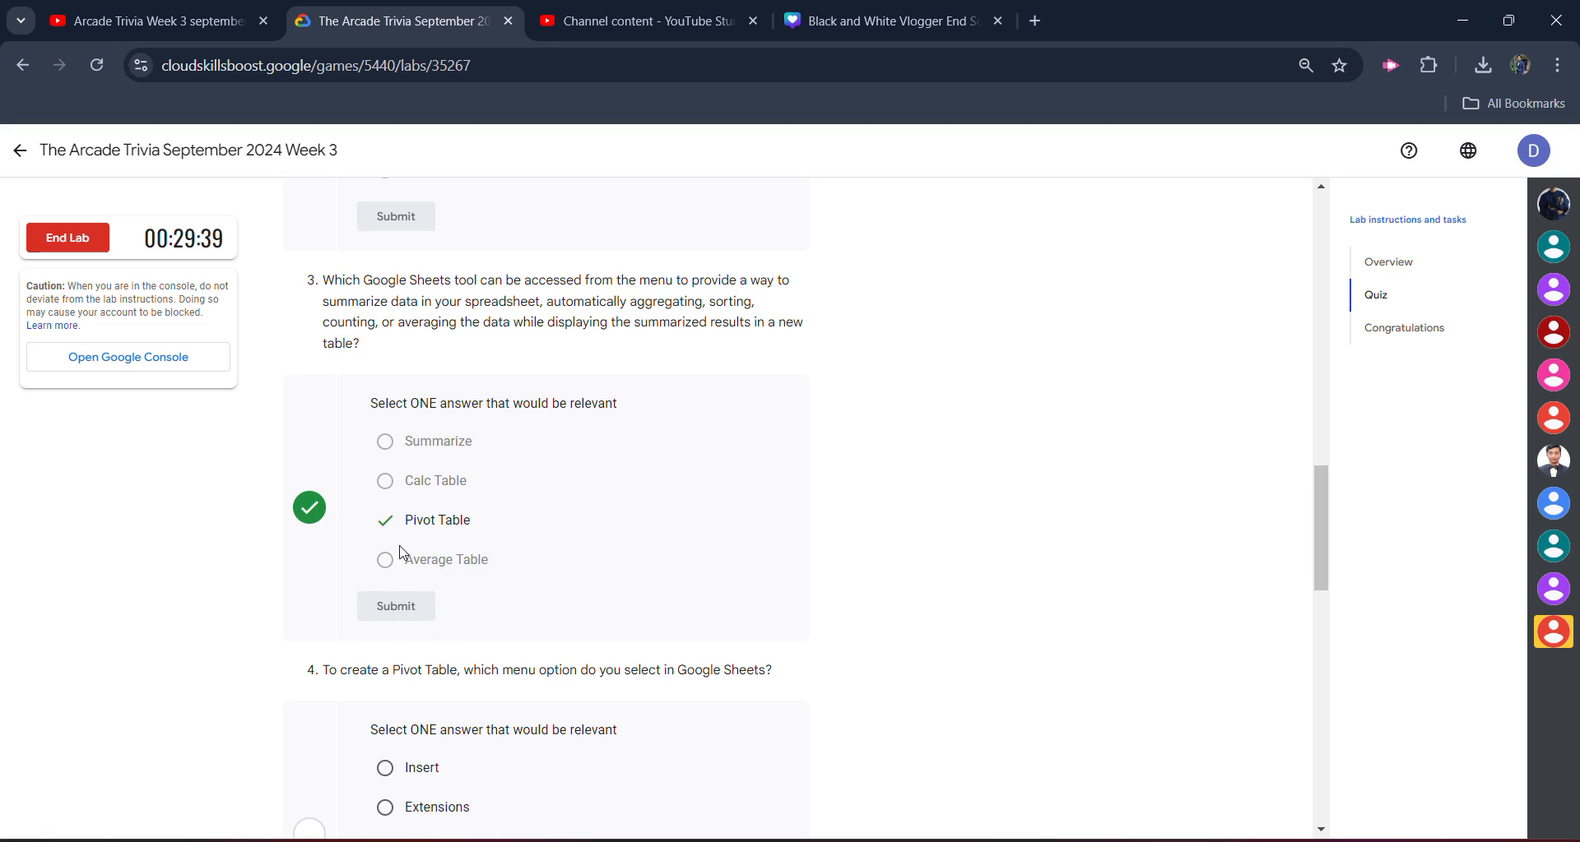
pyautogui.scroll(-3)
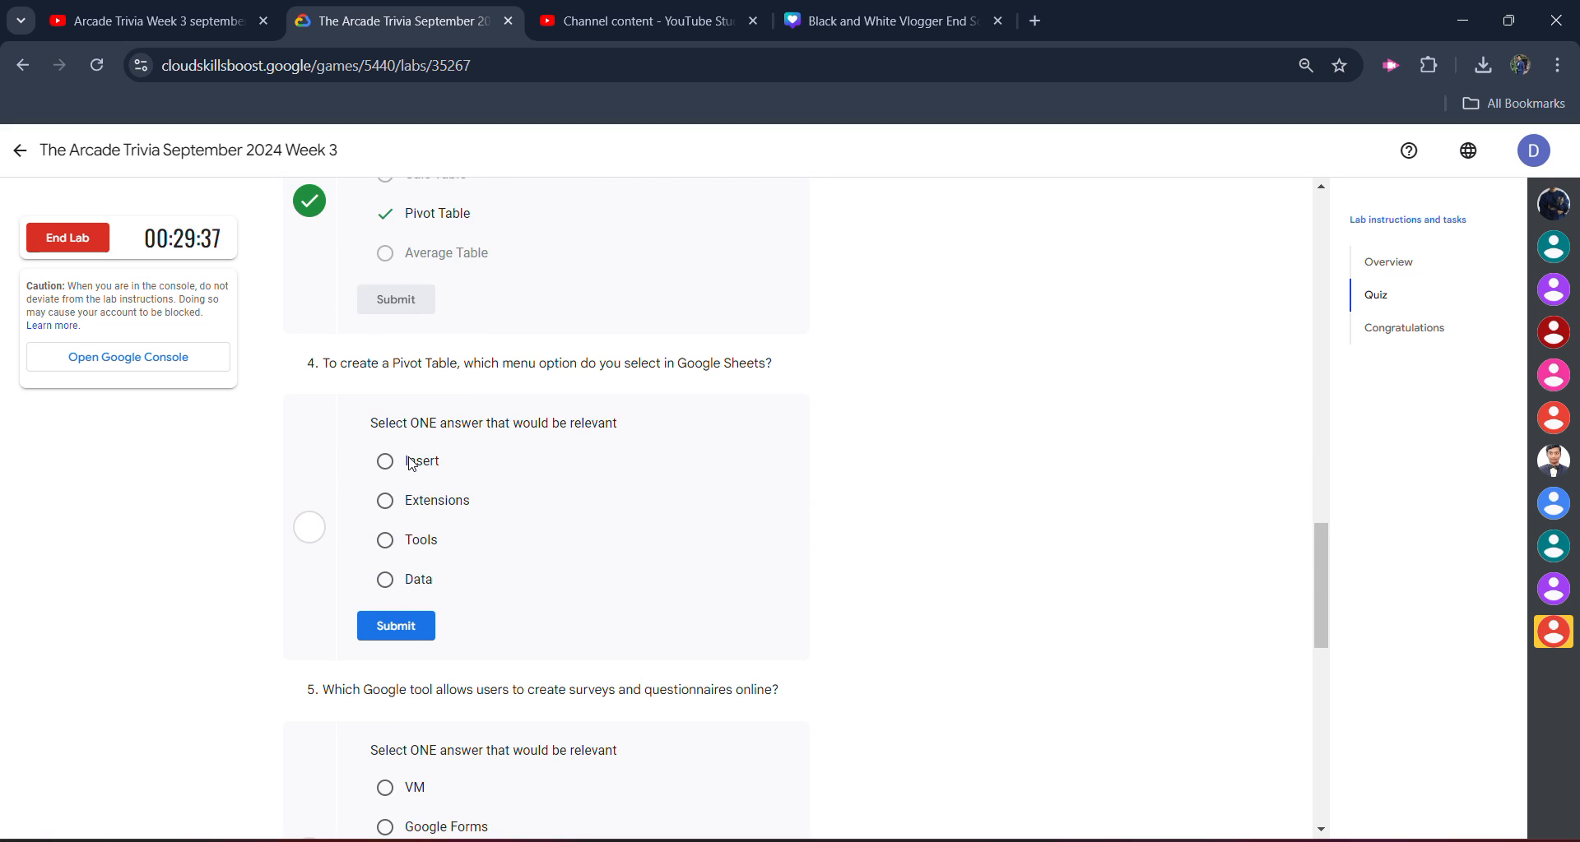
pyautogui.scroll(-3)
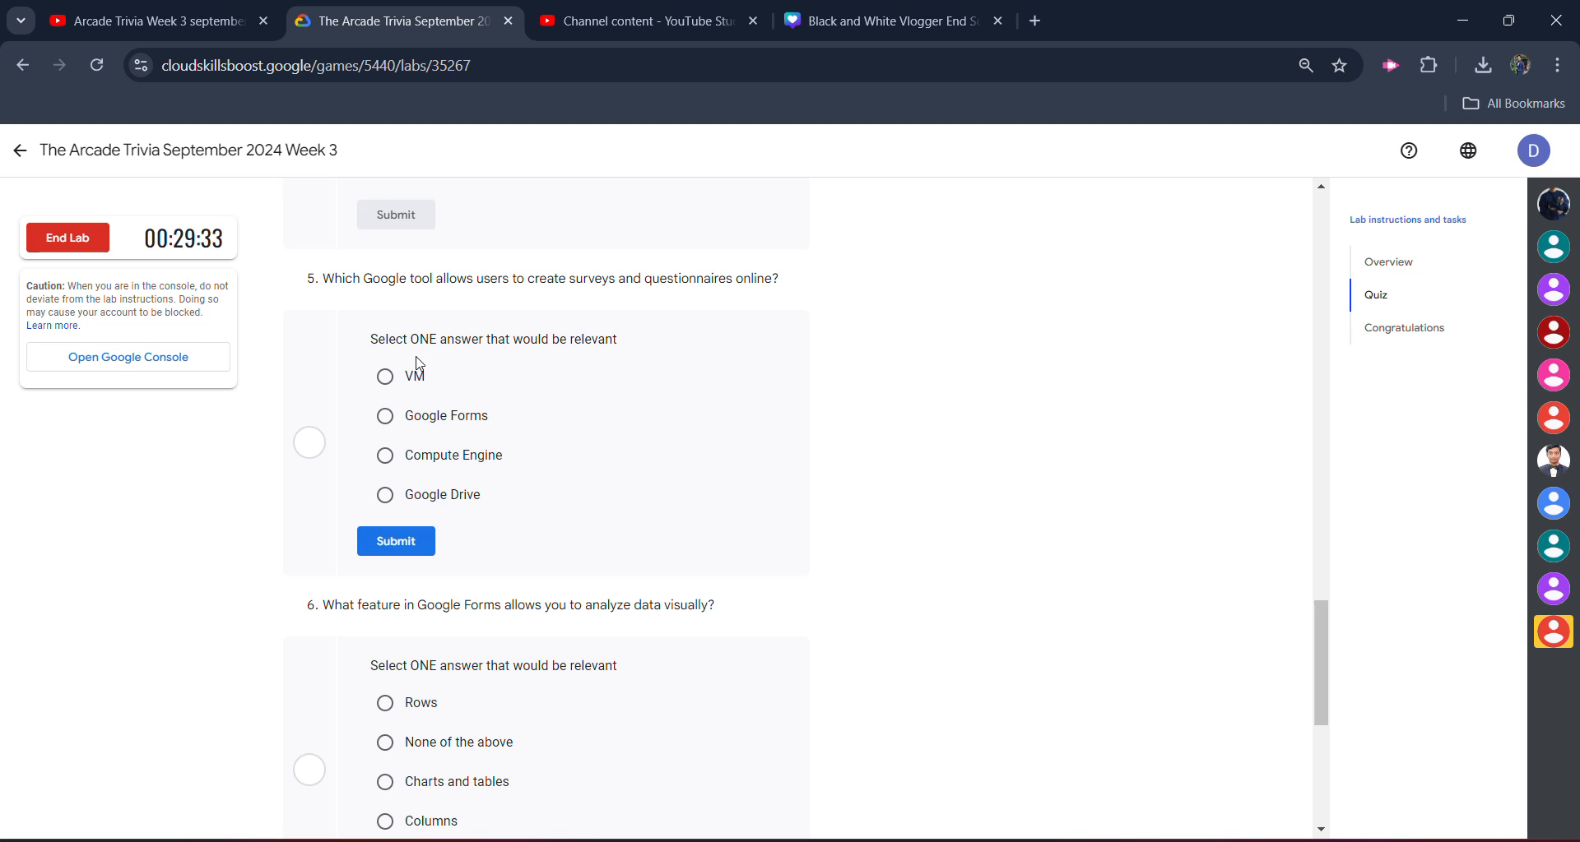
pyautogui.moveTo(434, 432)
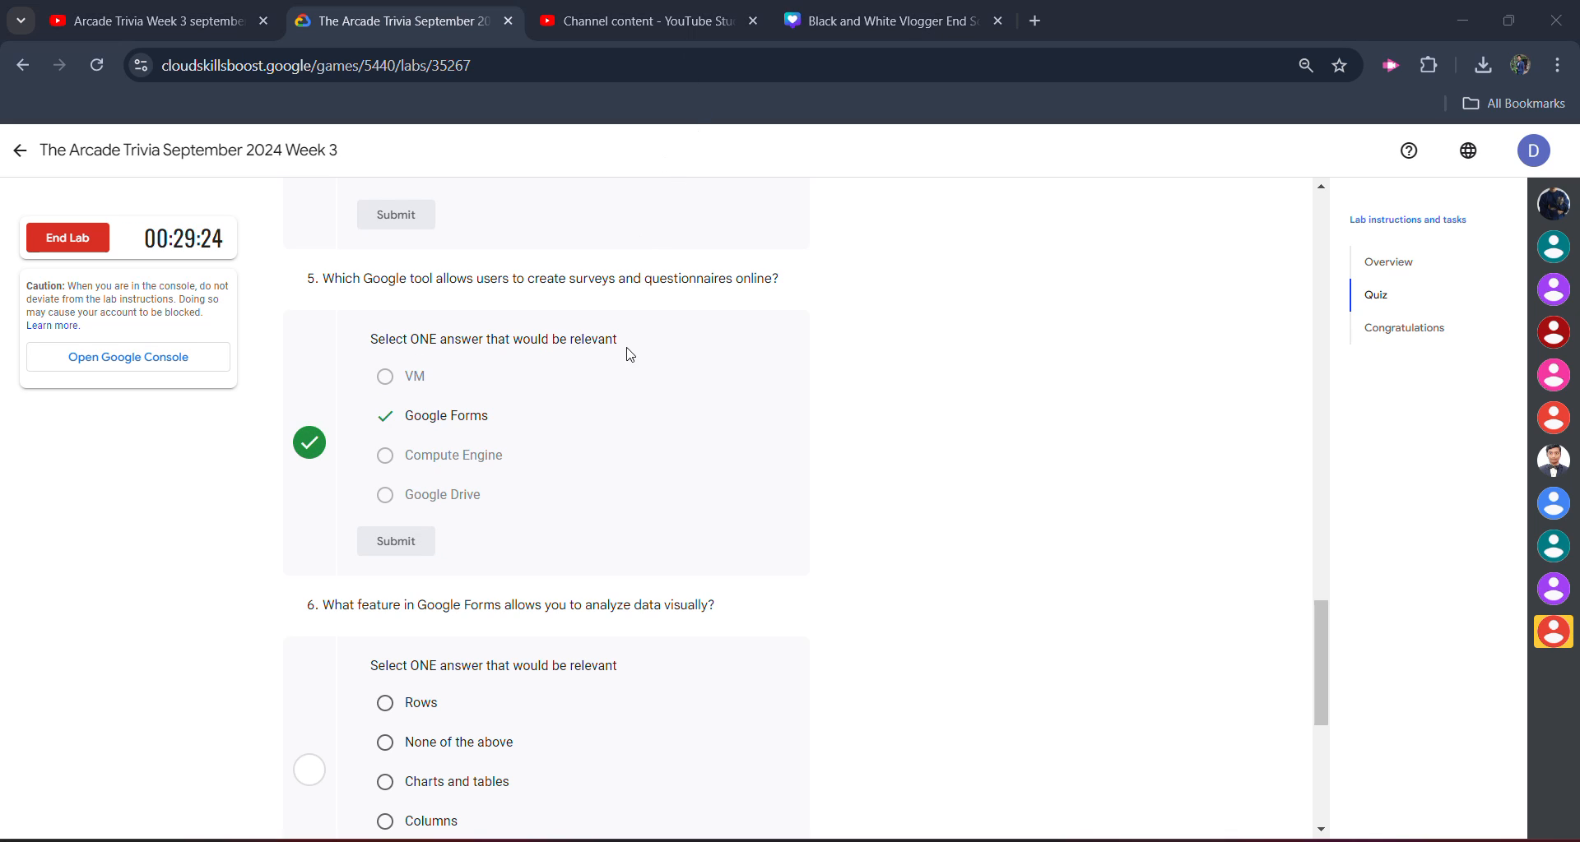
pyautogui.scroll(-3)
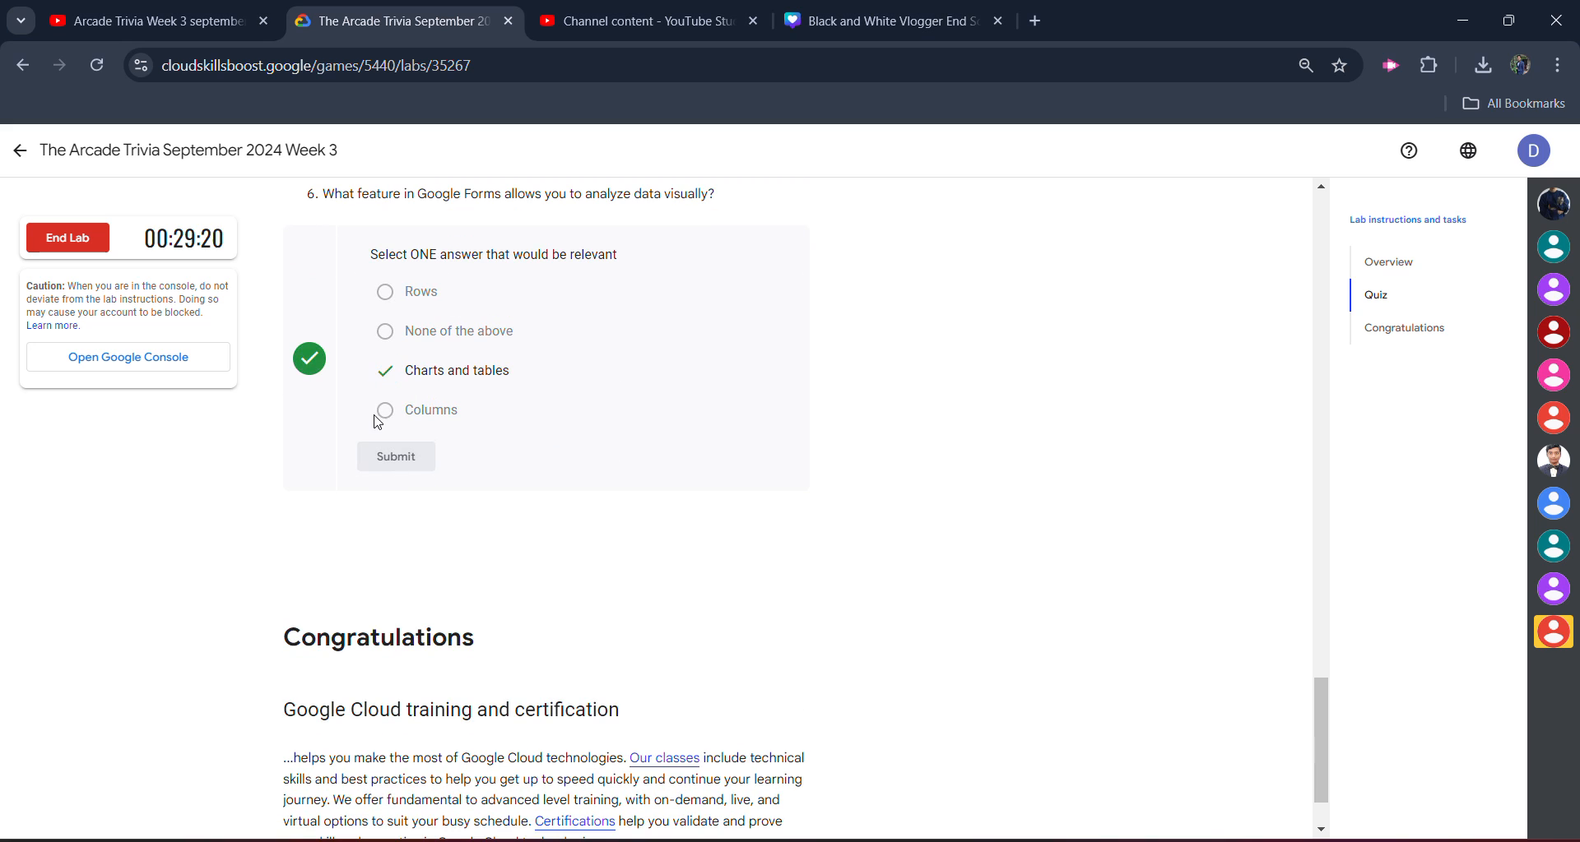
pyautogui.scroll(3)
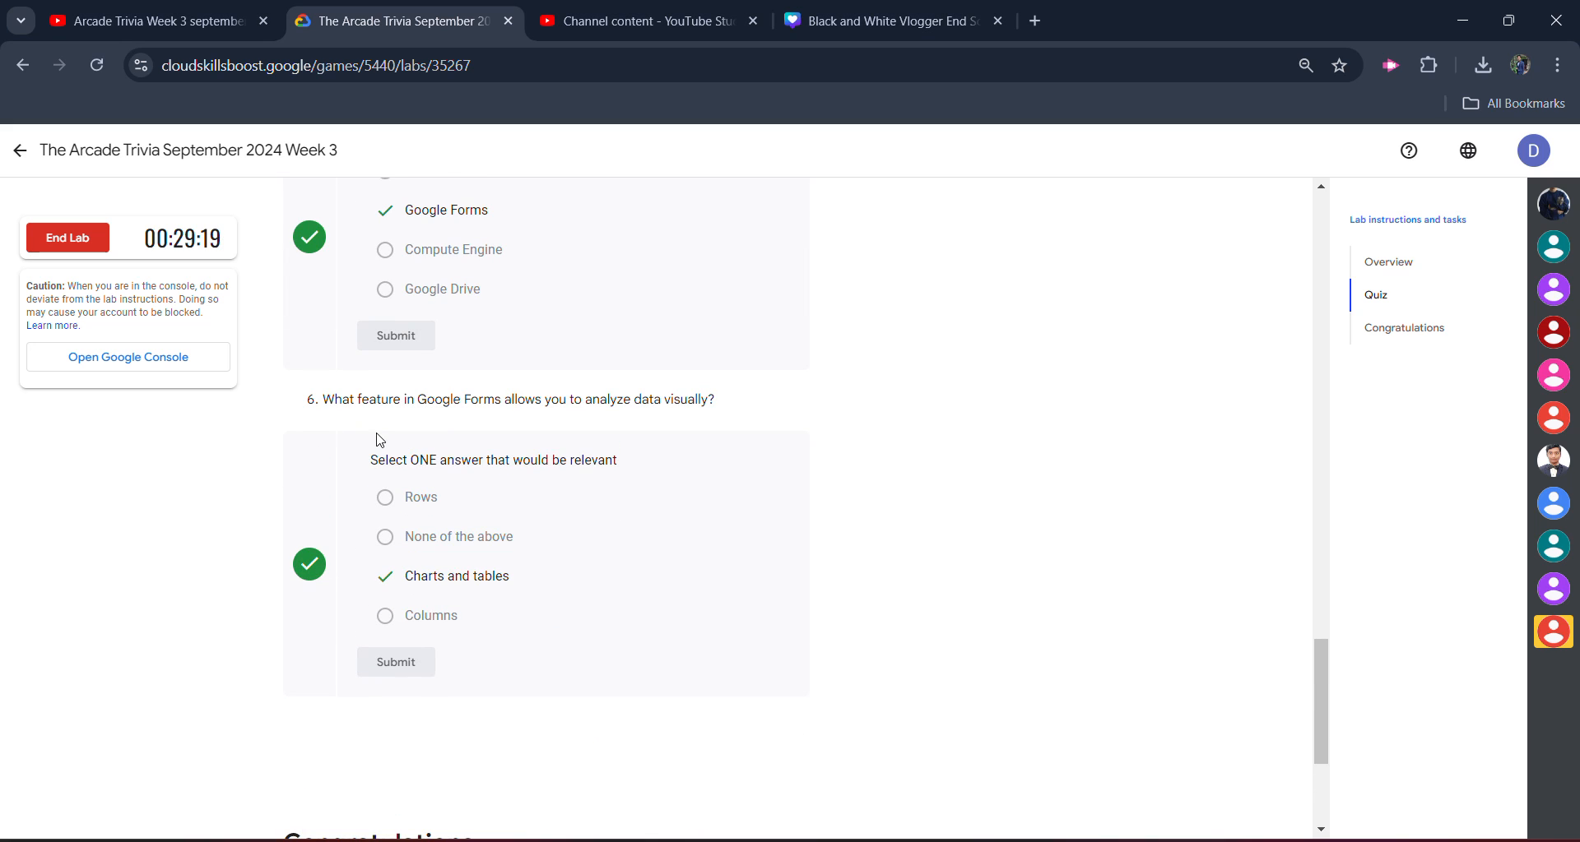
pyautogui.scroll(3)
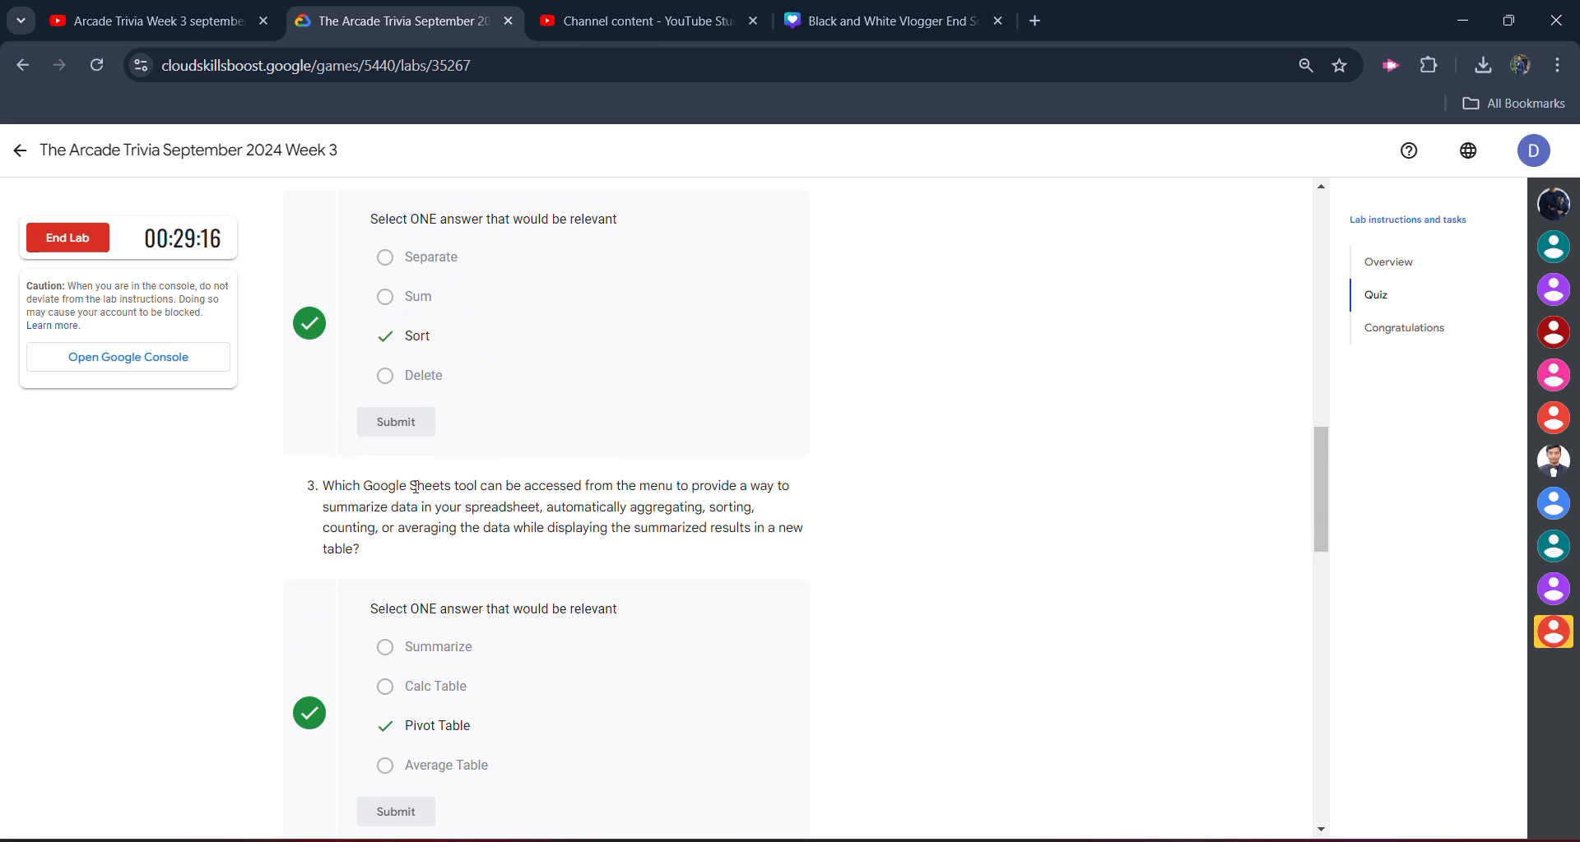
pyautogui.scroll(3)
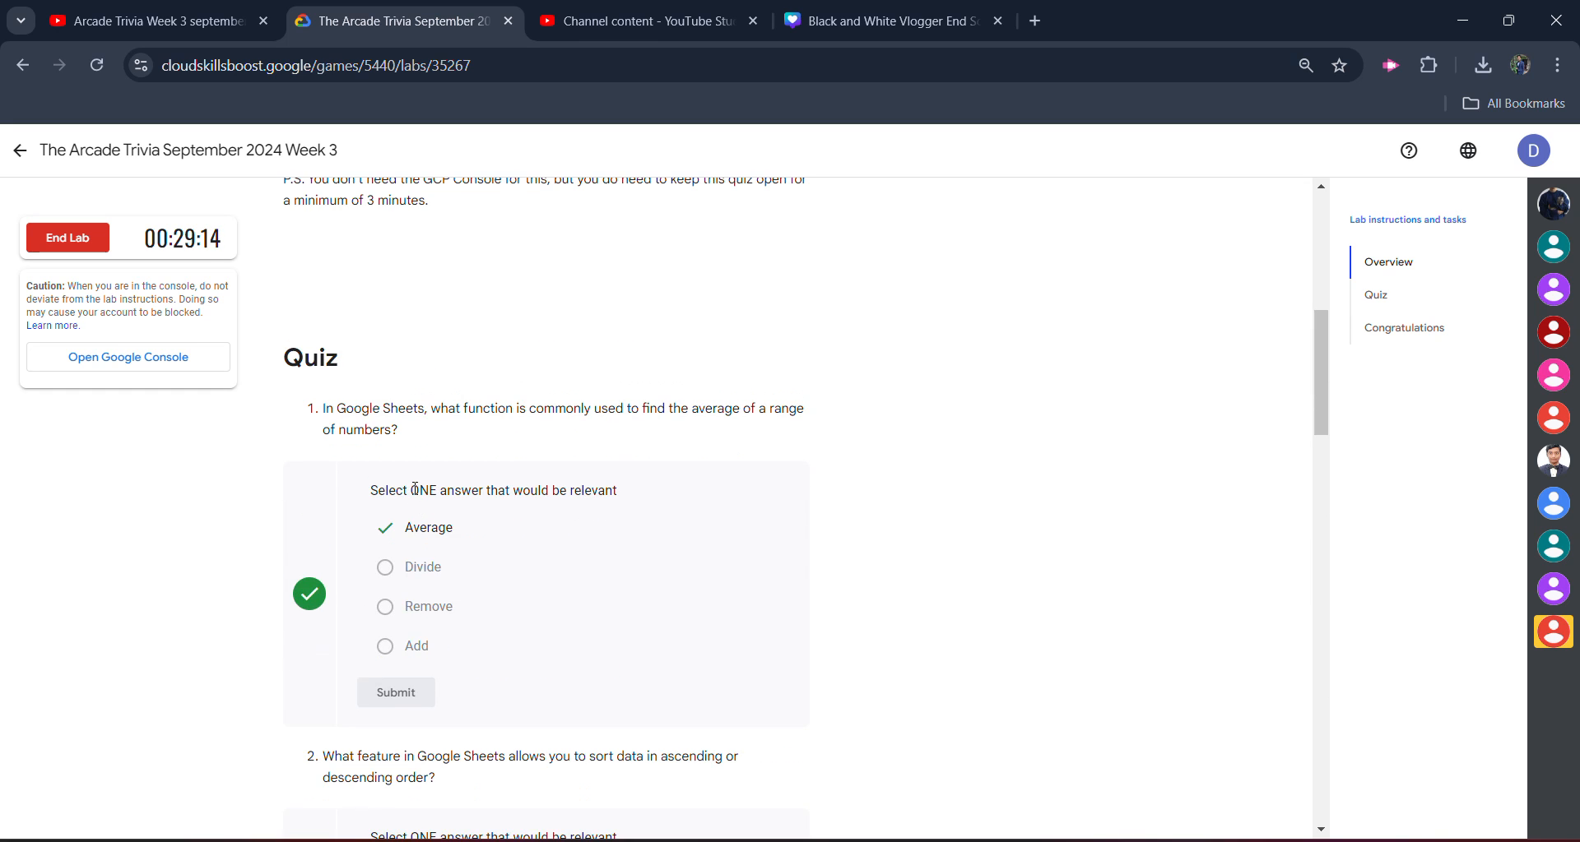
# - Scroll up to the lab Overview and move to YouTube's channel Playlists page
pyautogui.scroll(3)
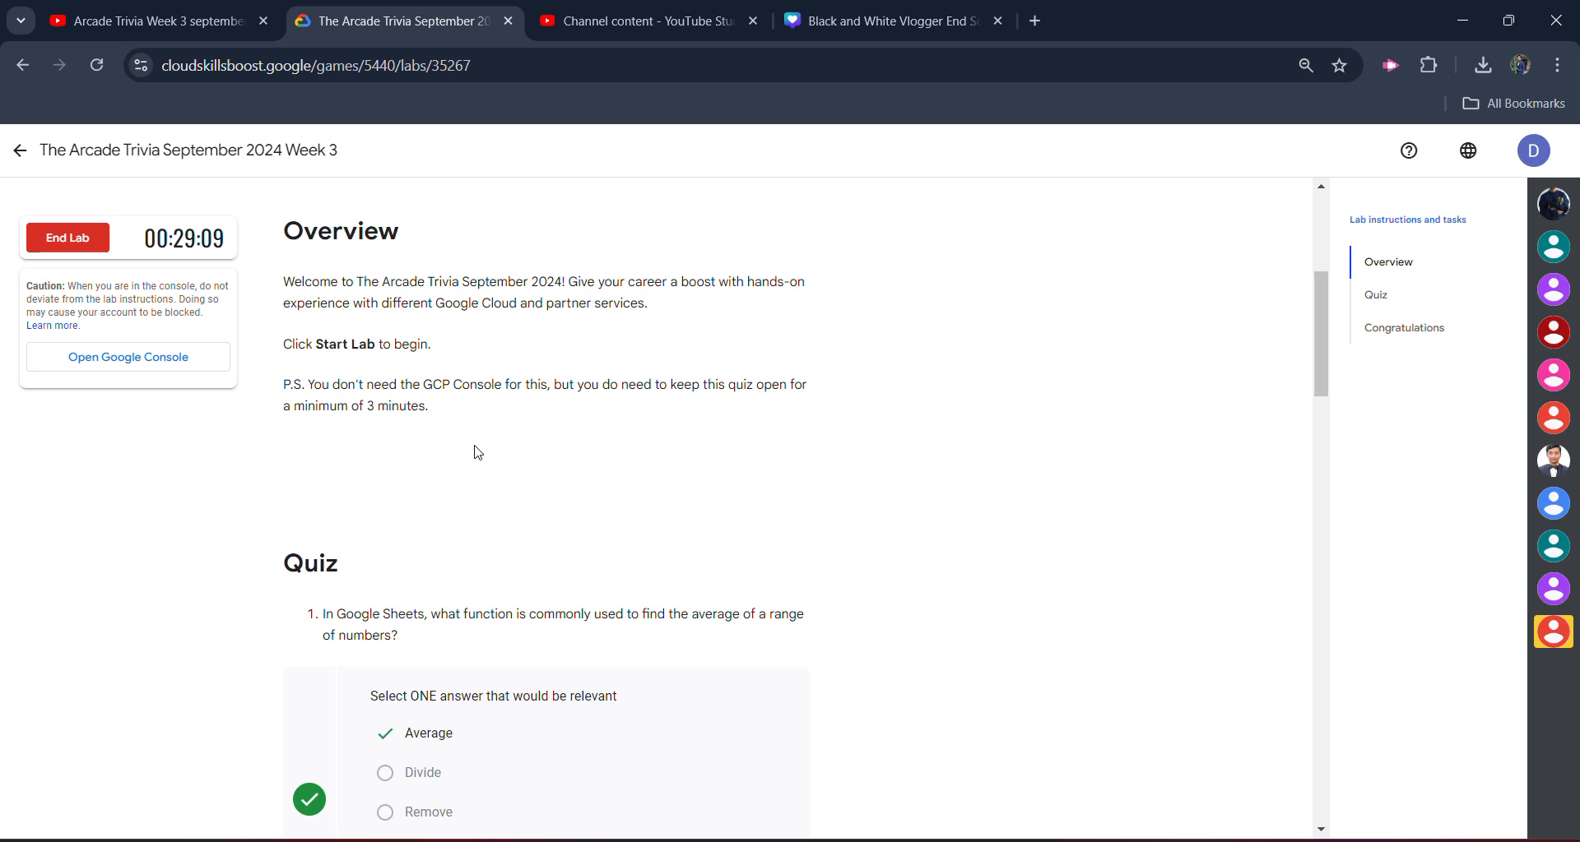
pyautogui.moveTo(438, 445)
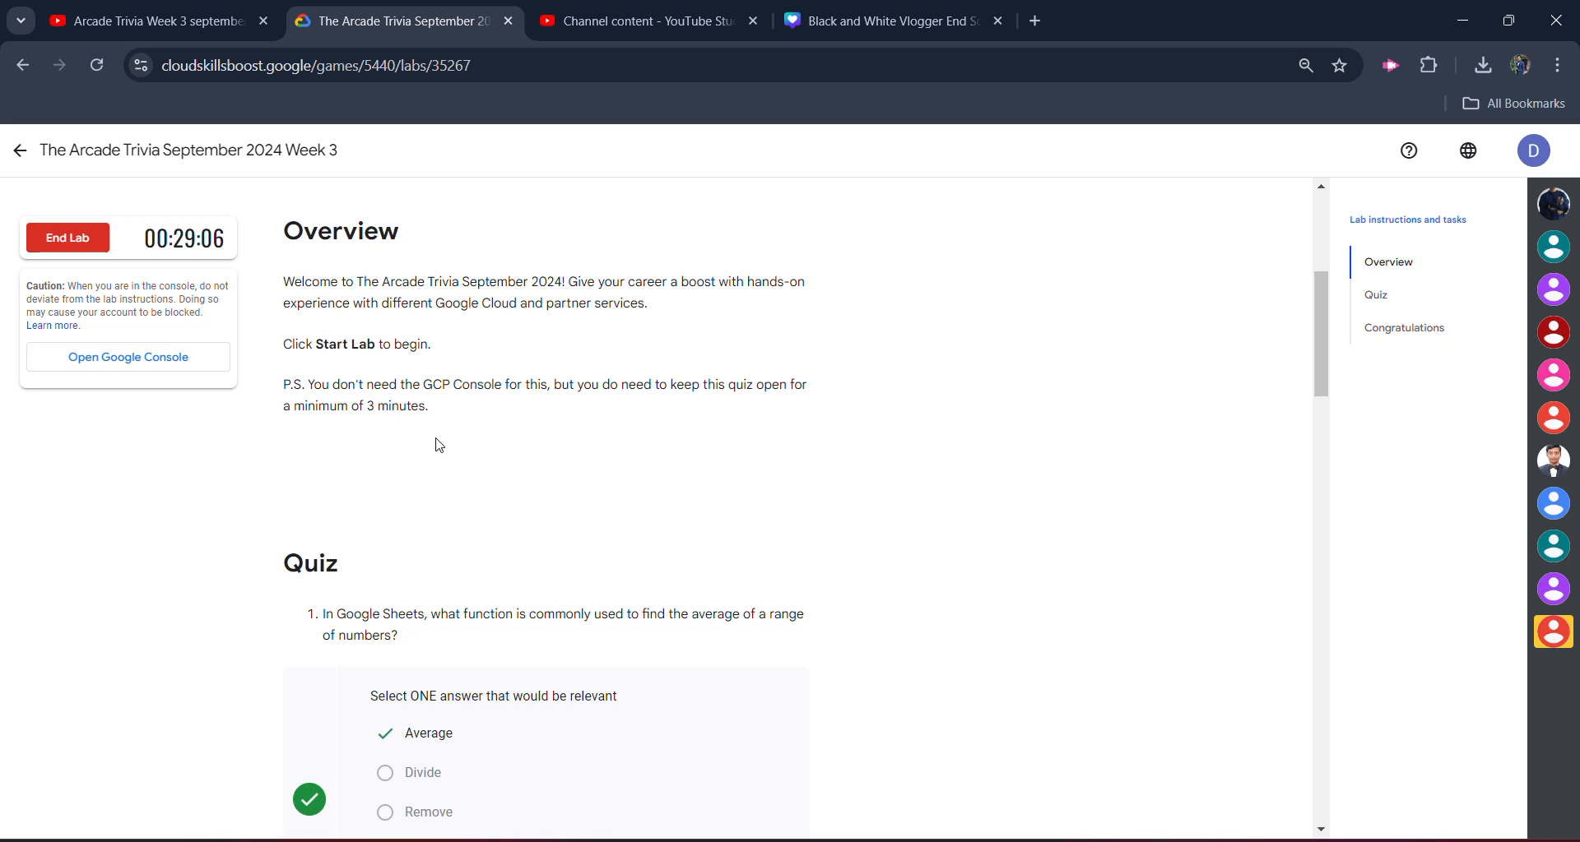
pyautogui.doubleClick(394, 406)
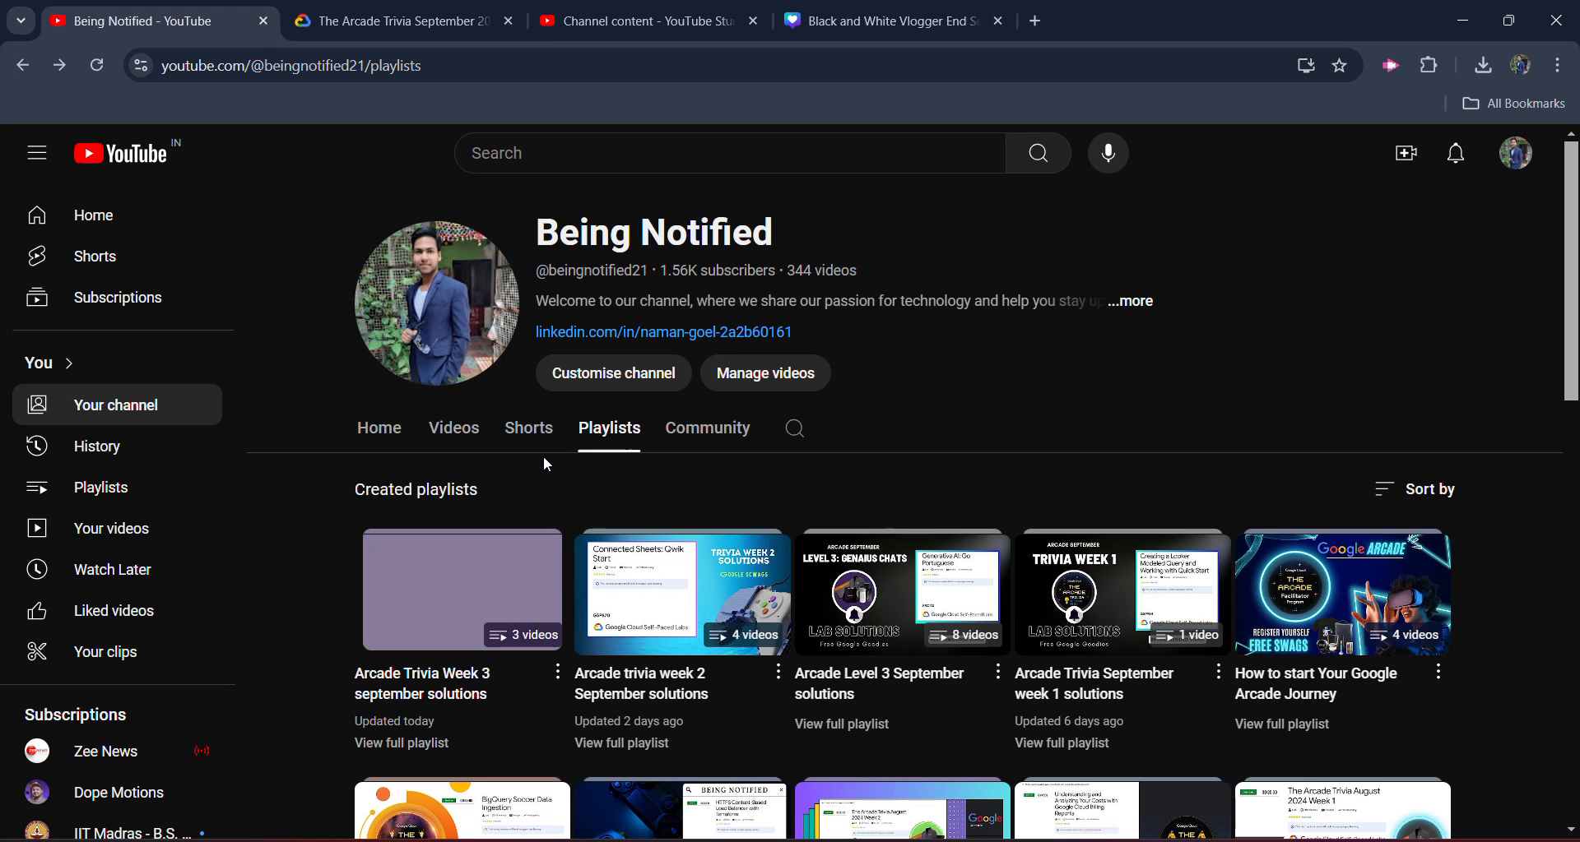
# - Show the channel's Videos tab and browse uploads down to the Google Sheets lab solutions
pyautogui.click(453, 427)
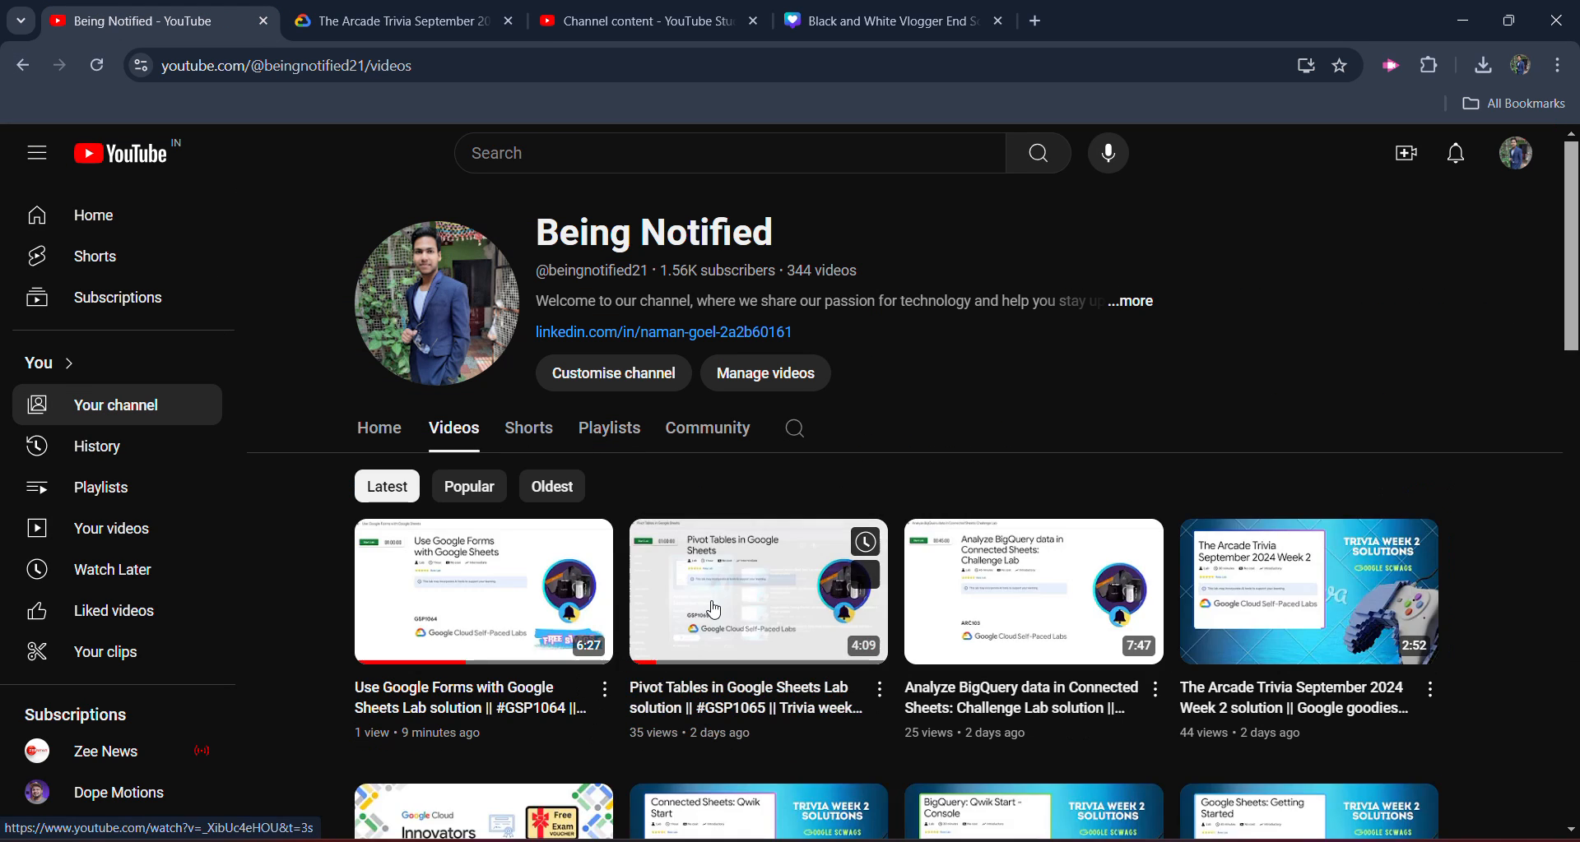
pyautogui.scroll(-3)
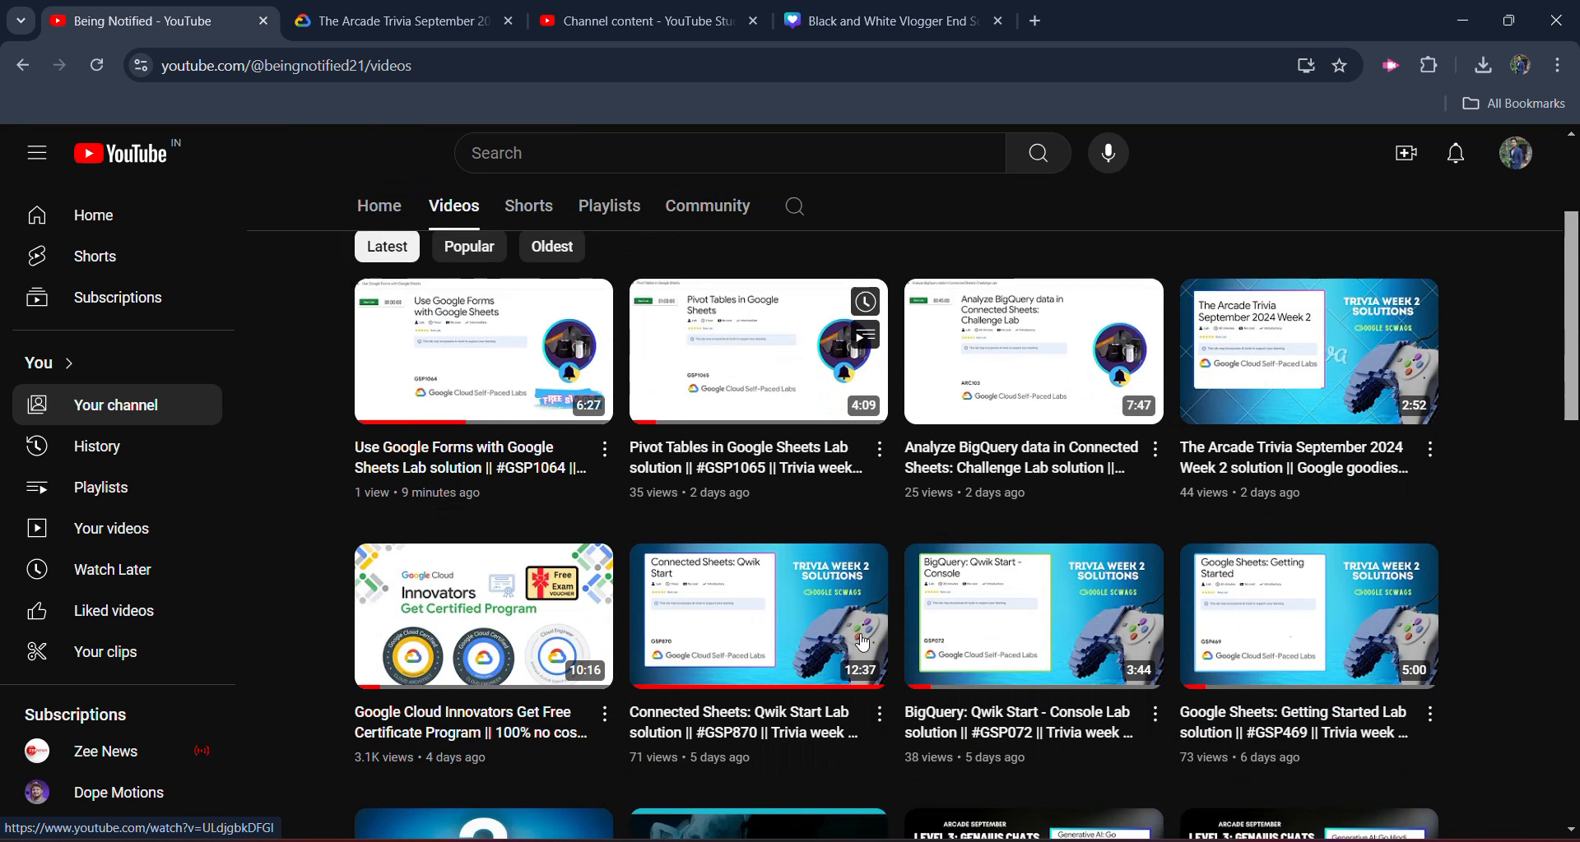
pyautogui.scroll(-3)
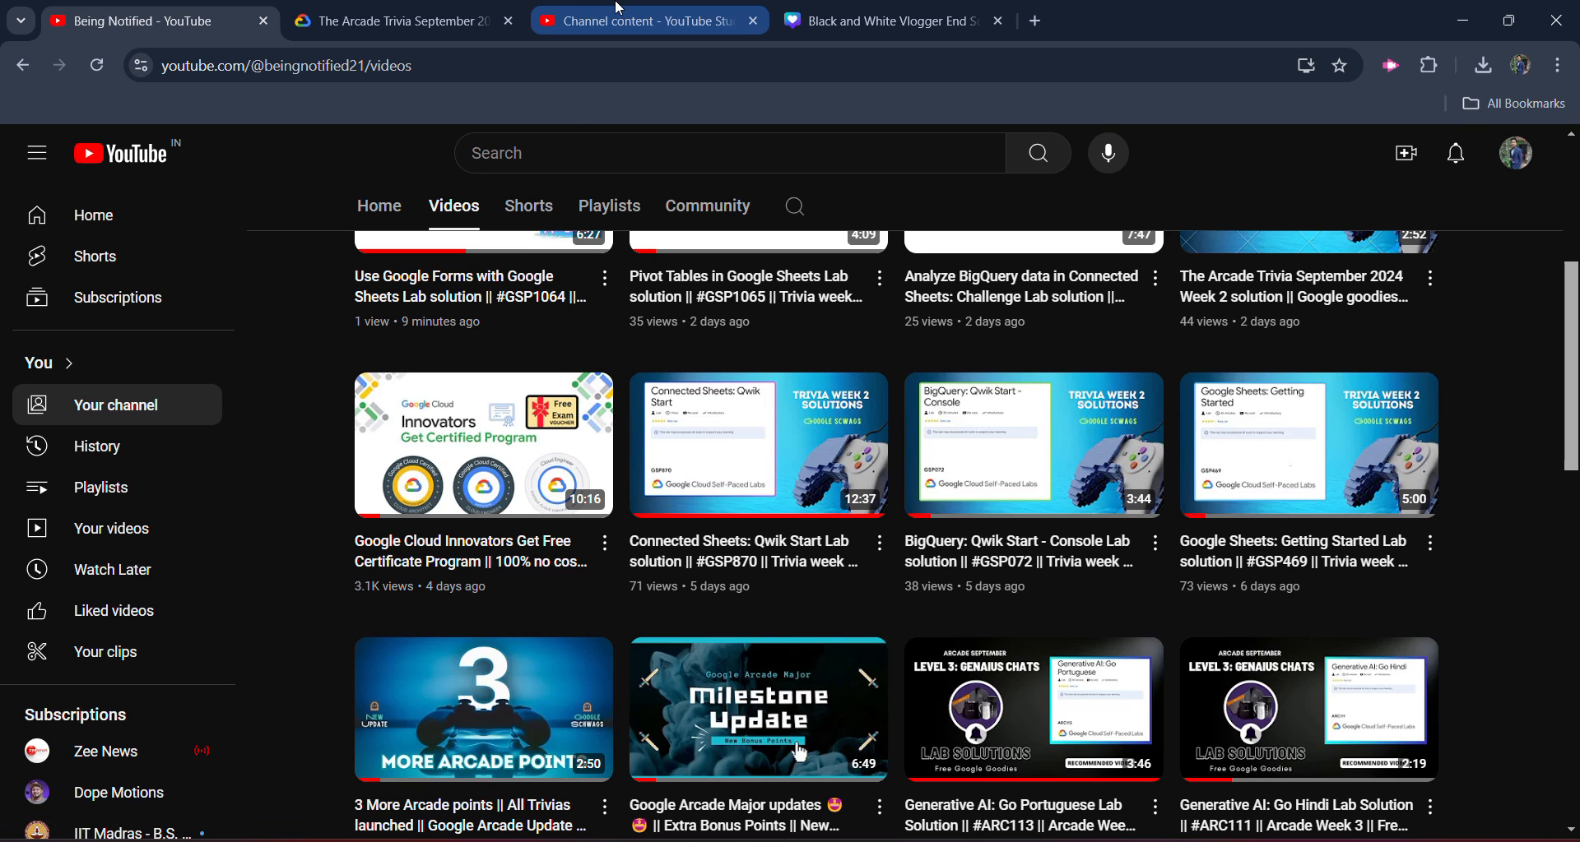
# - End the Week 3 lab, confirm End Lab in the dialog, and submit a survey rating
pyautogui.click(394, 19)
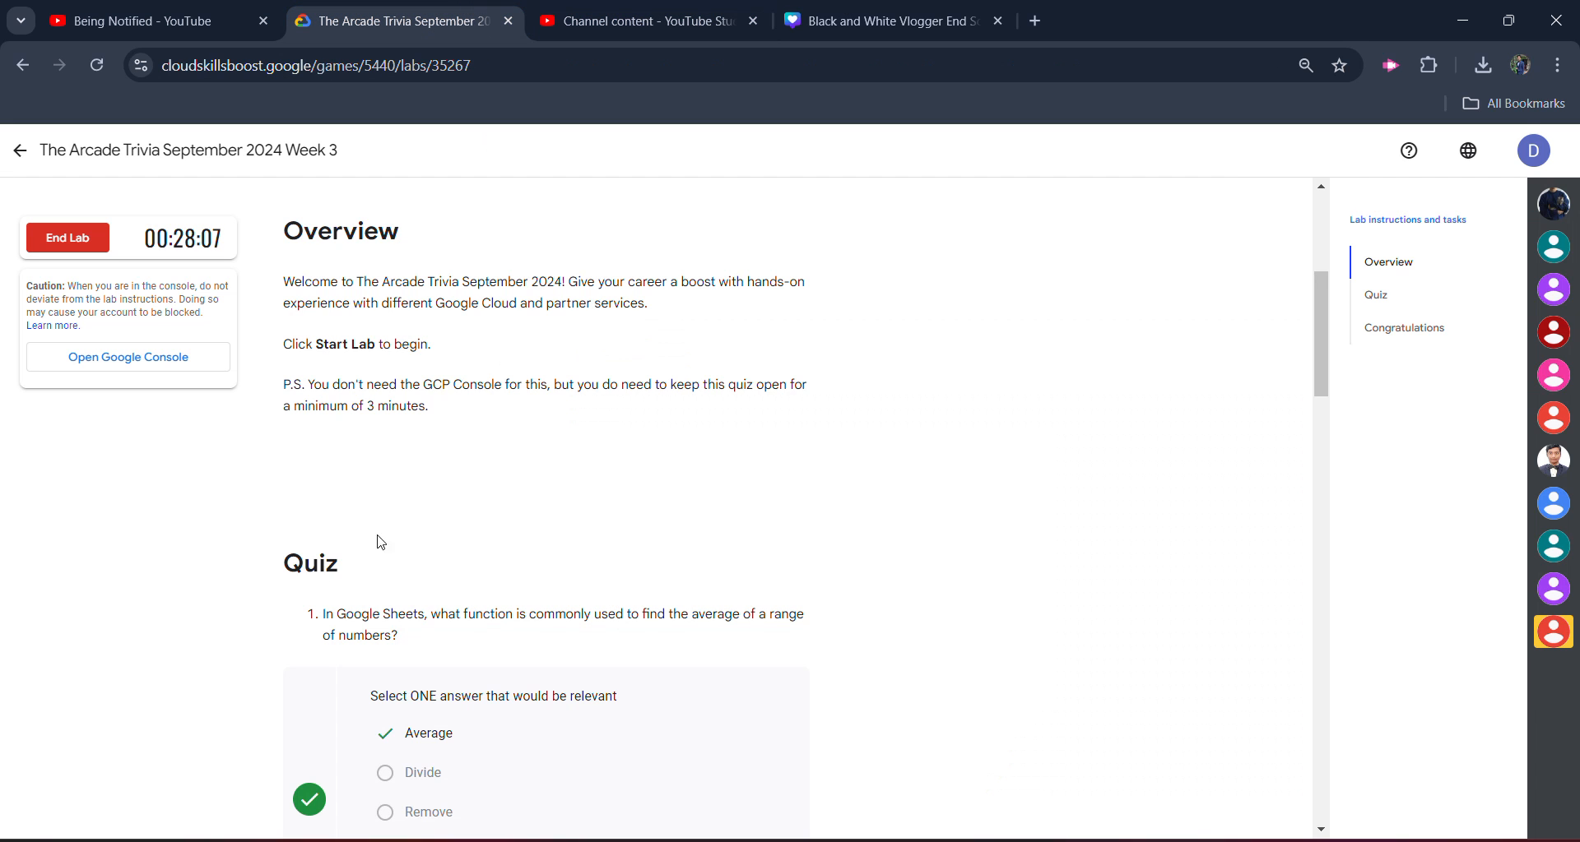
pyautogui.moveTo(665, 66)
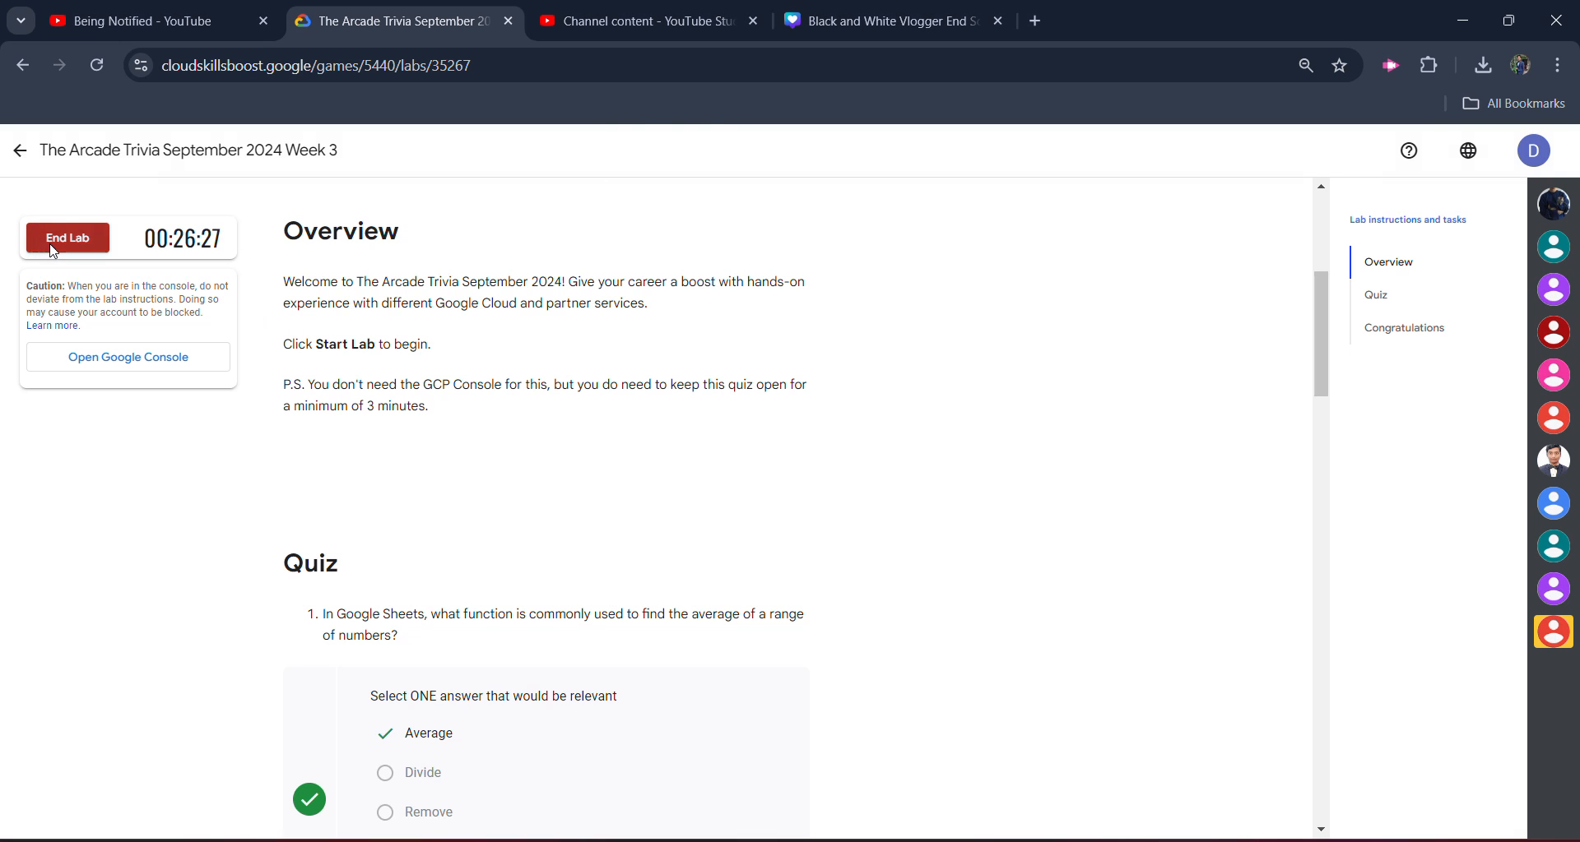
pyautogui.moveTo(636, 508)
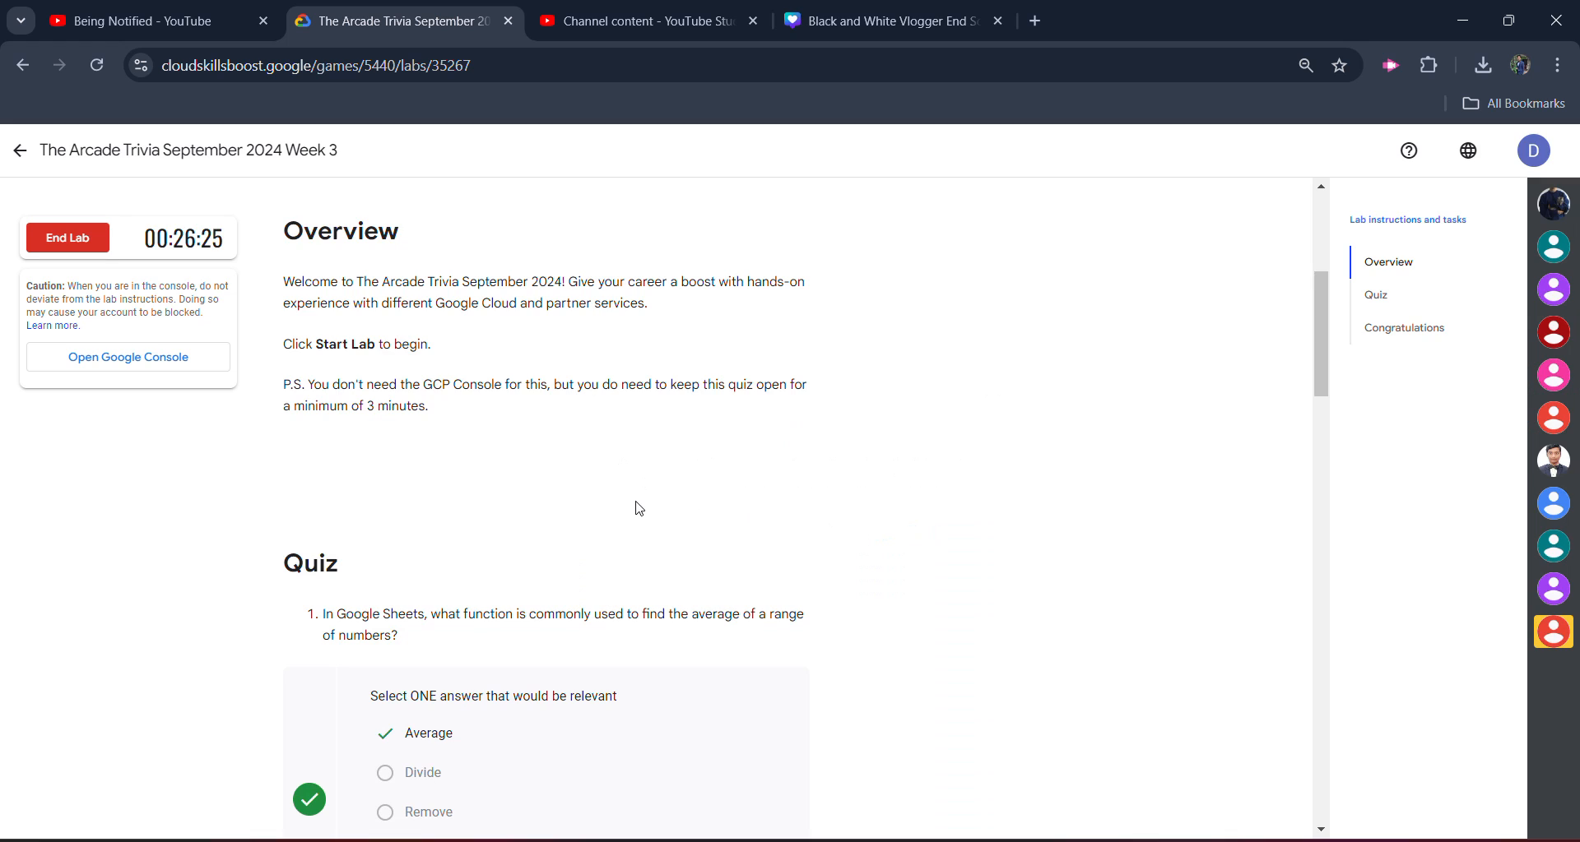
pyautogui.moveTo(368, 399)
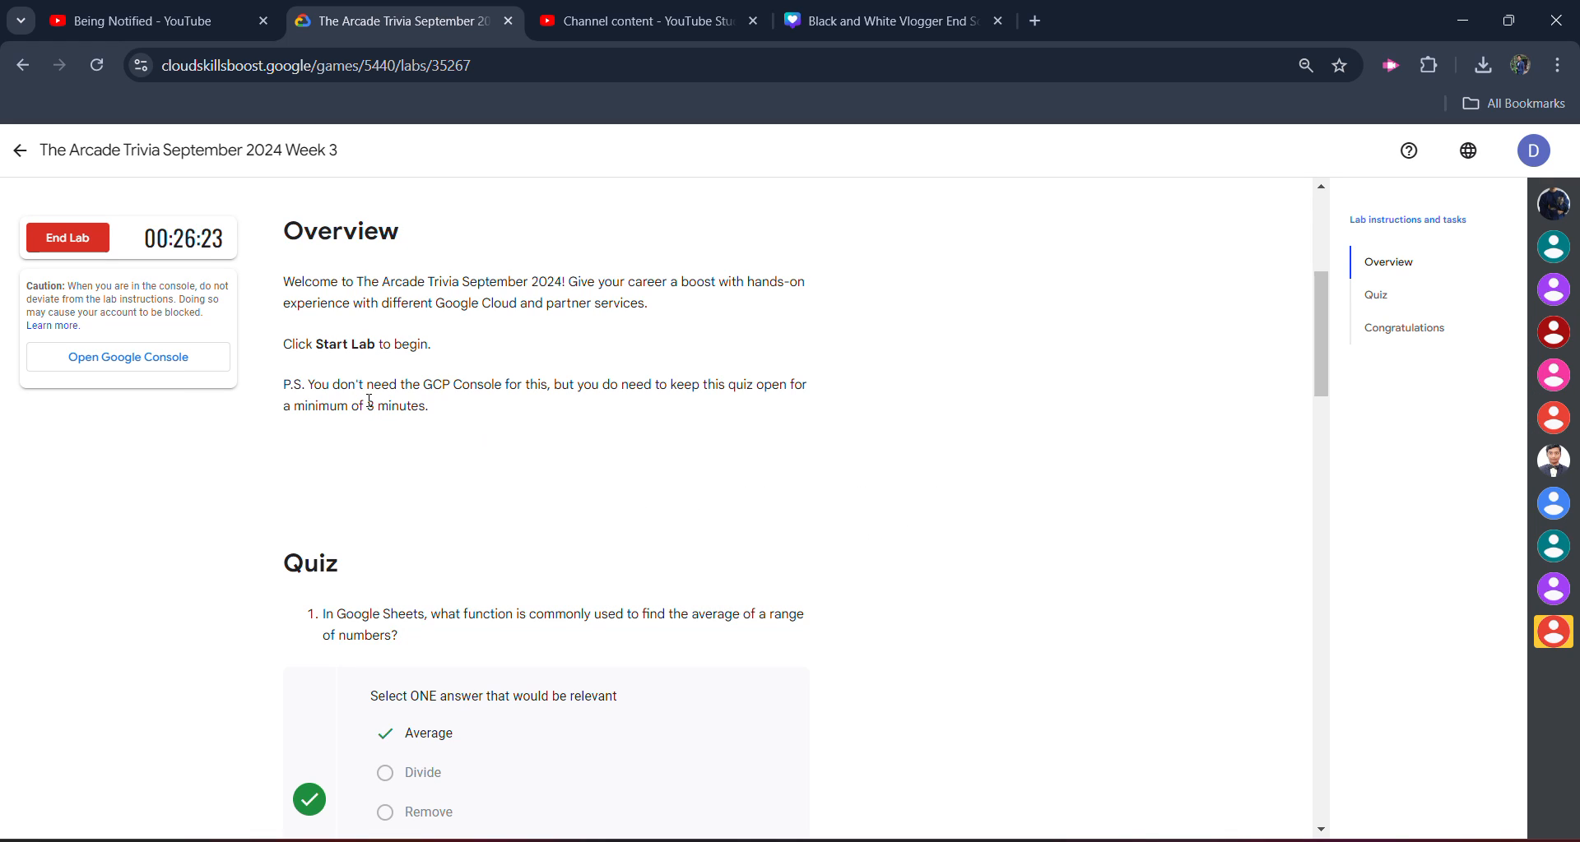
pyautogui.click(68, 238)
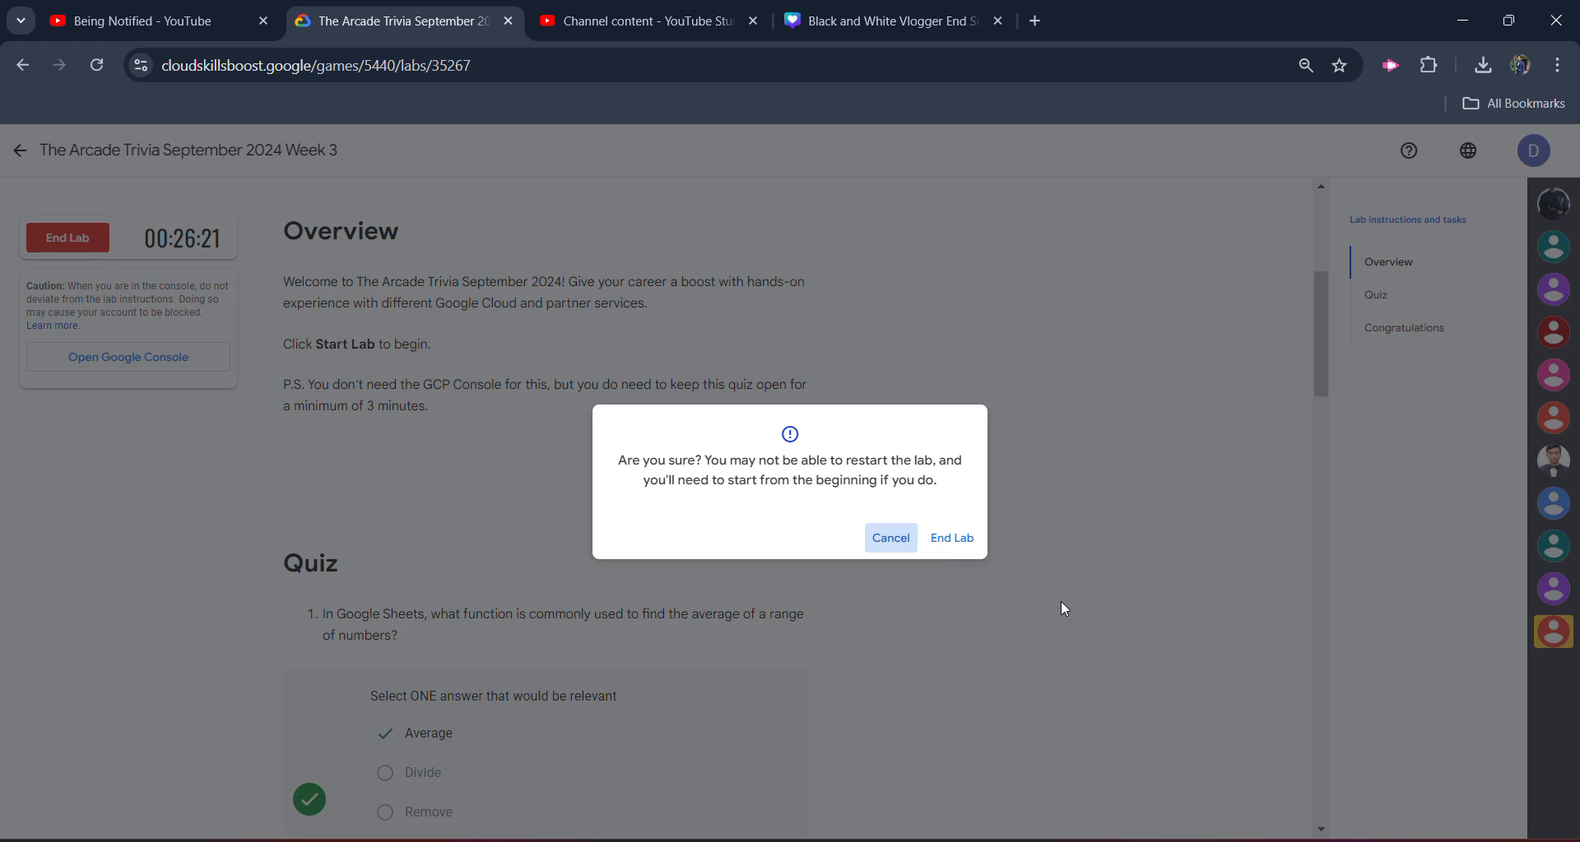
pyautogui.click(948, 538)
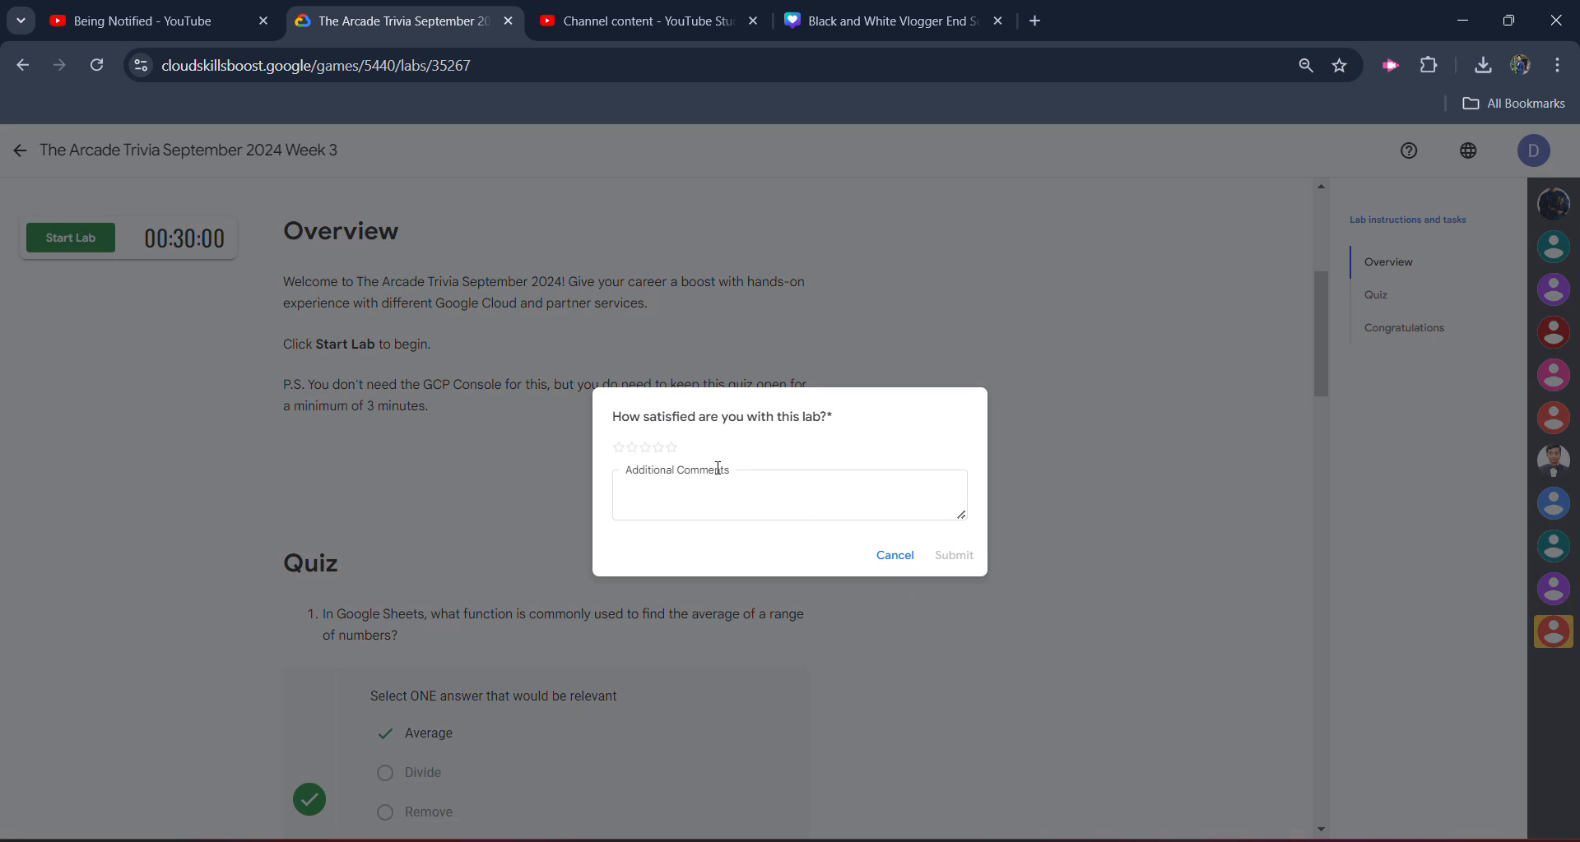
pyautogui.click(893, 555)
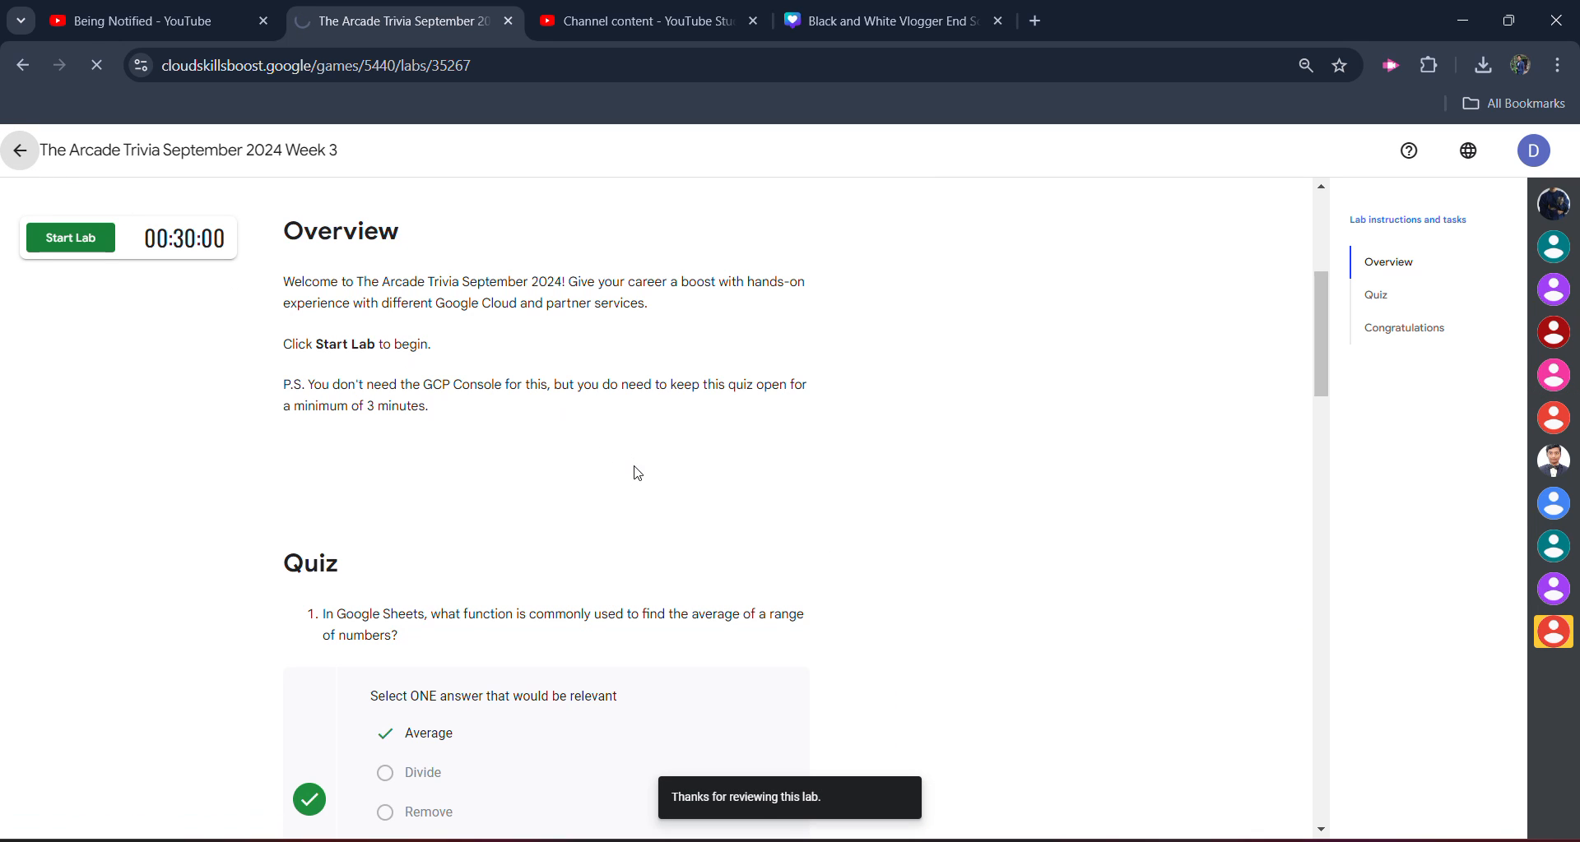
# - Expand the completed Week 3 module, then open Public Profile from the account menu
pyautogui.click(22, 151)
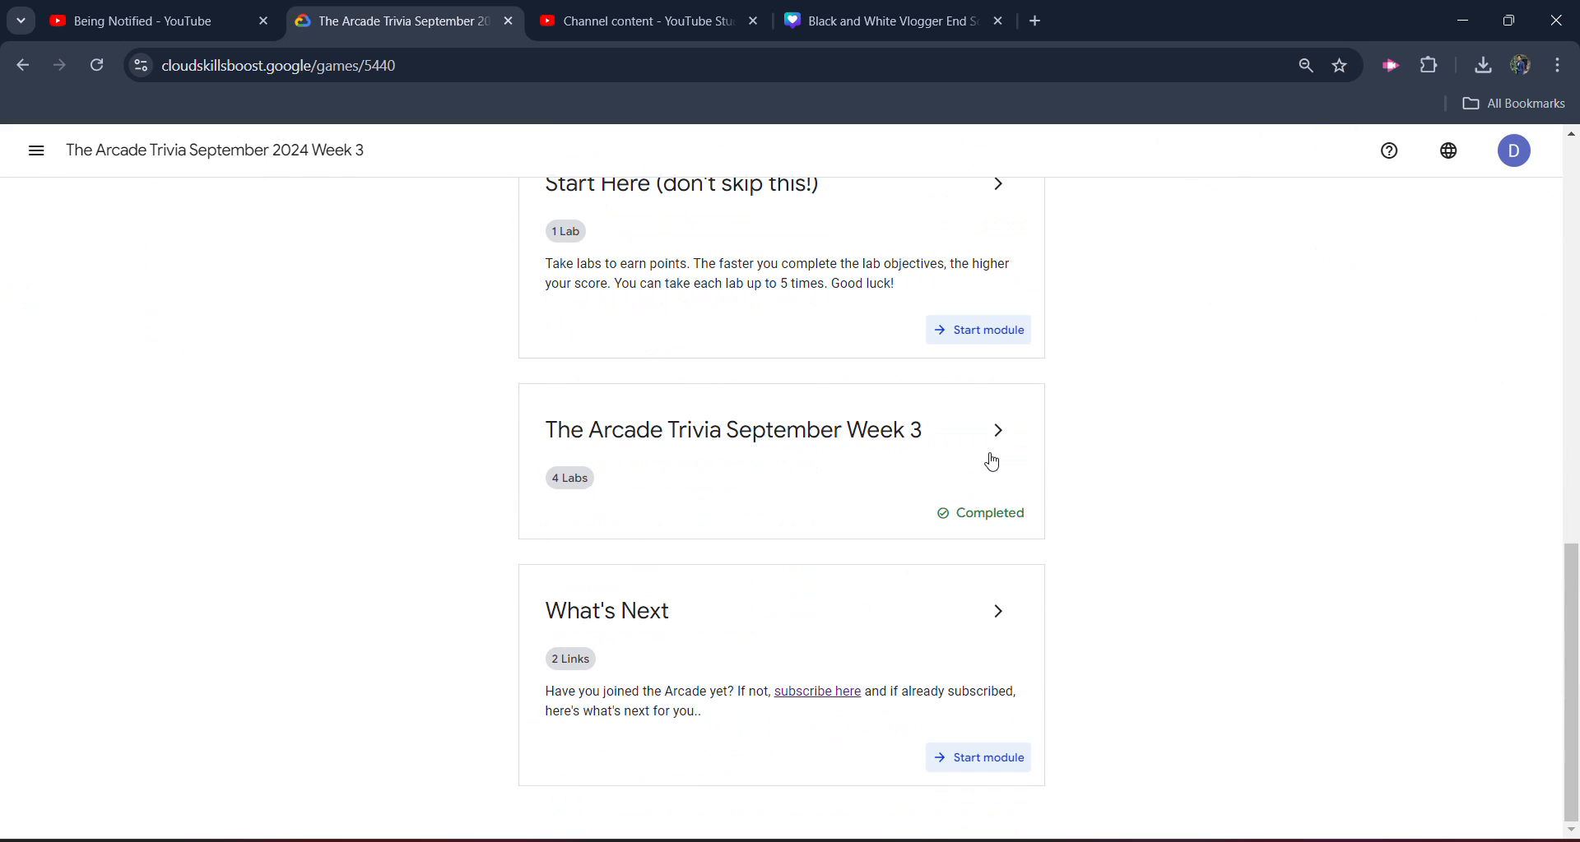
pyautogui.click(733, 429)
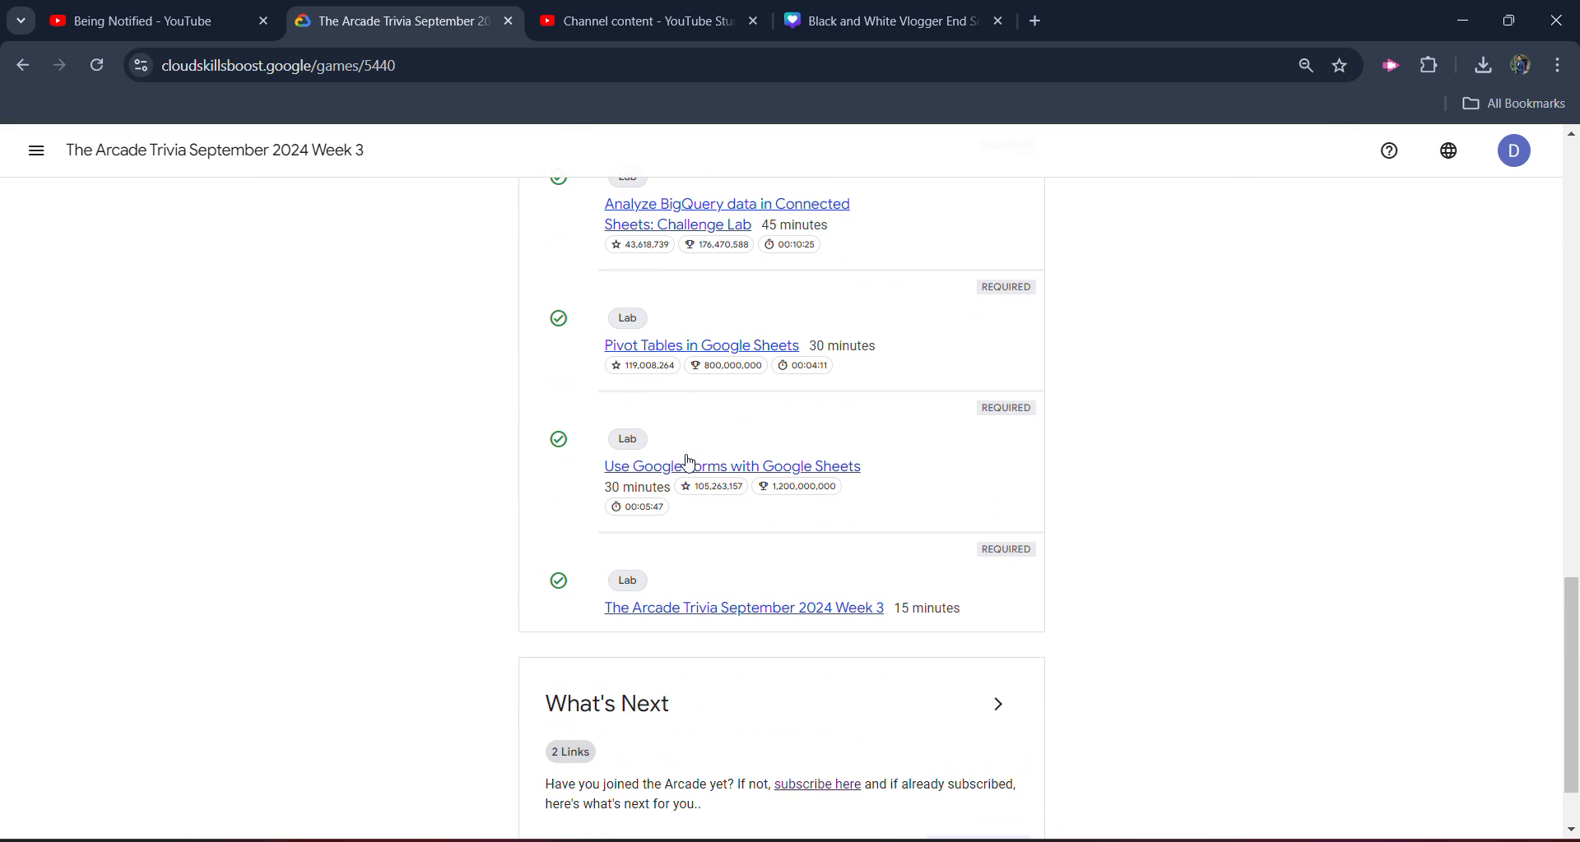
pyautogui.scroll(3)
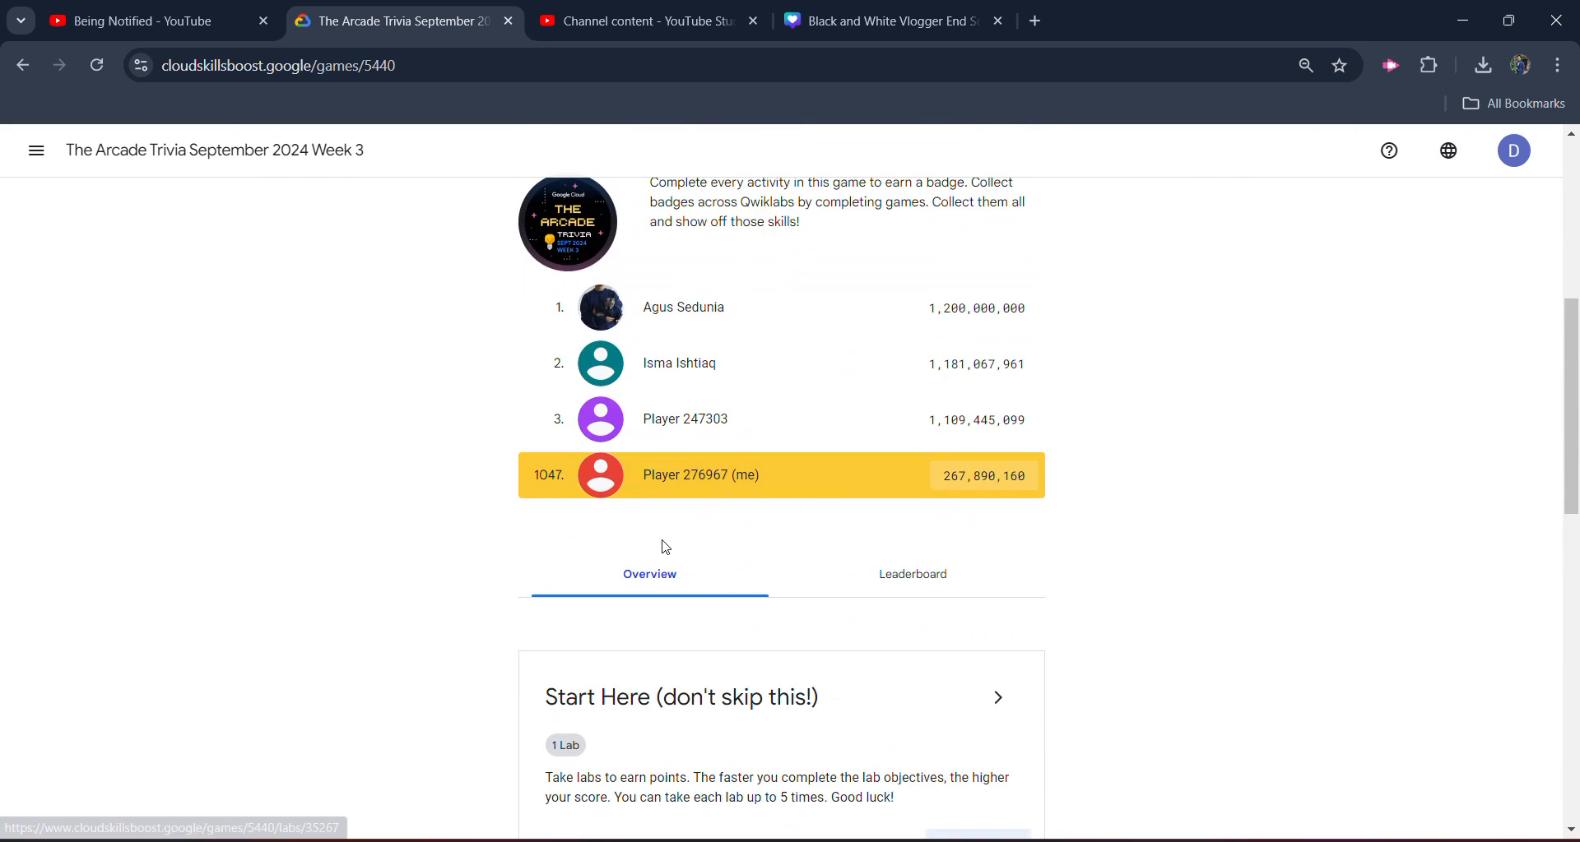
pyautogui.scroll(3)
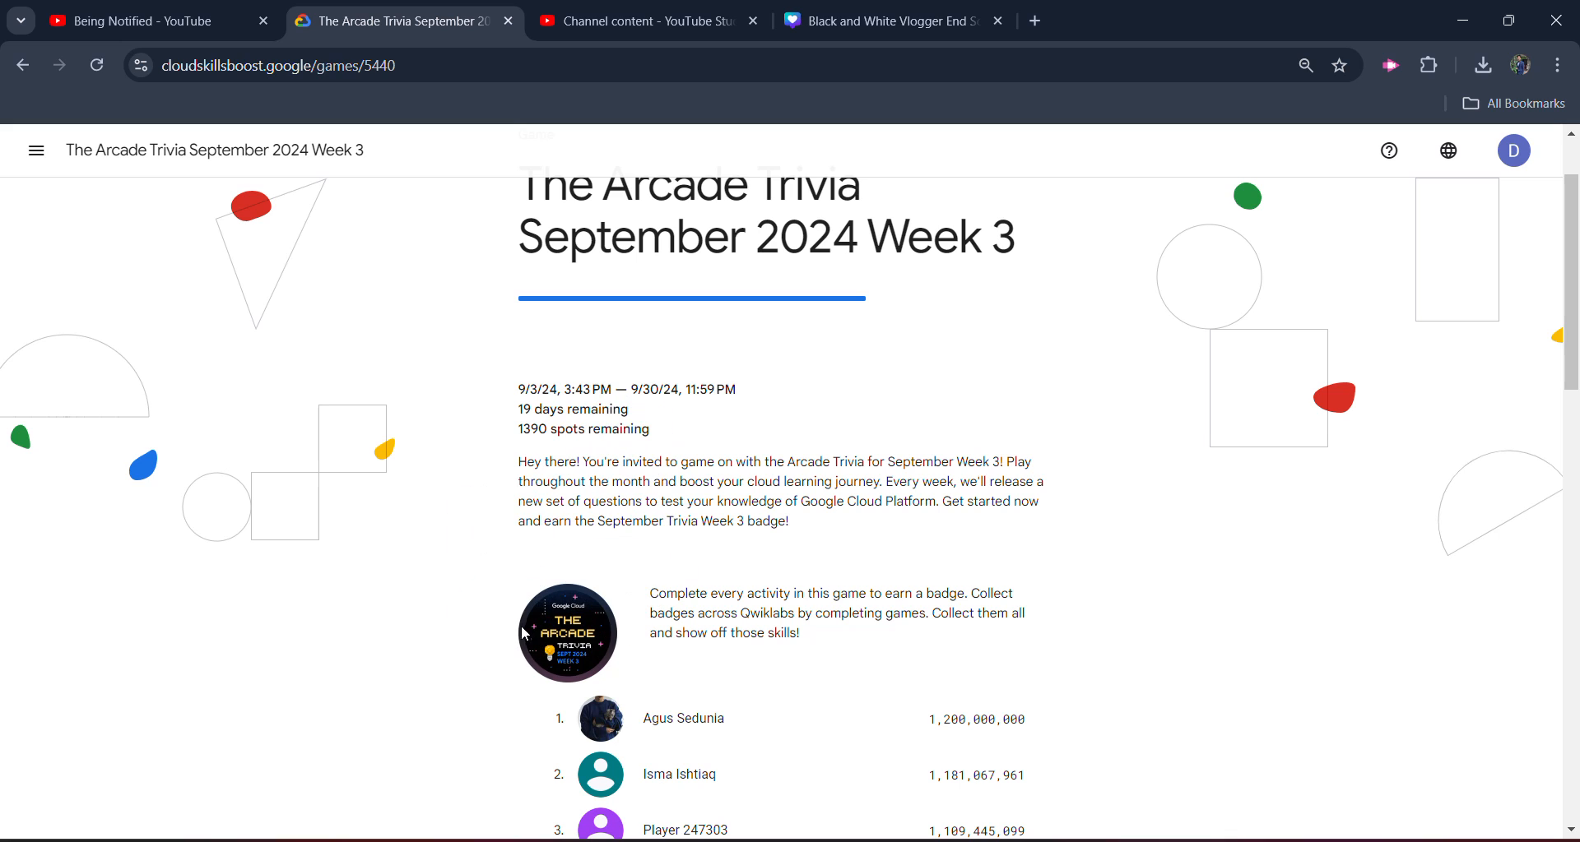
pyautogui.moveTo(1512, 151)
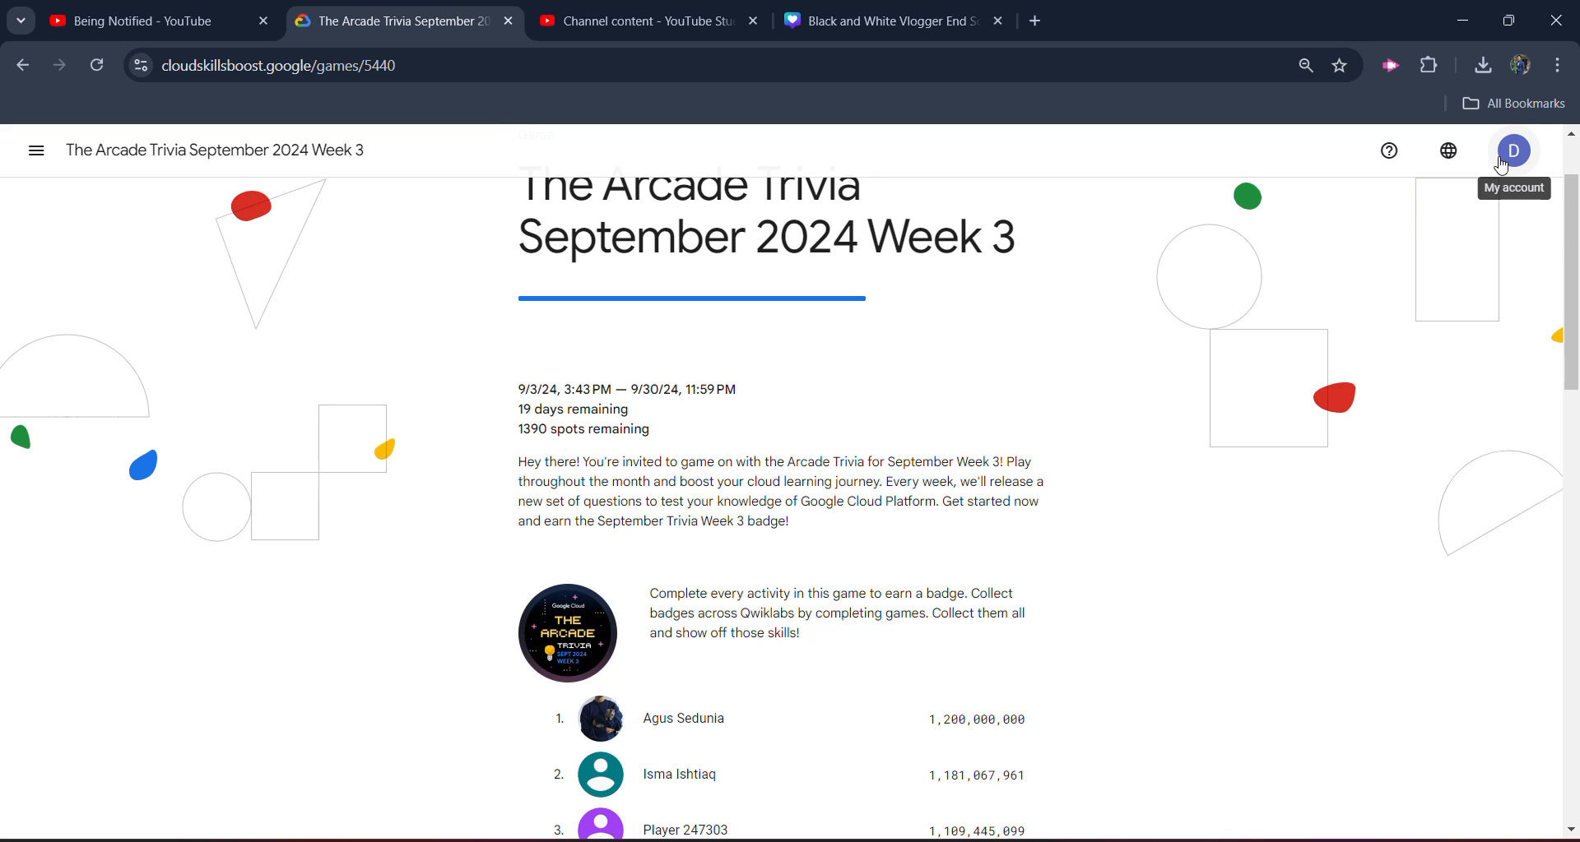
pyautogui.click(1511, 150)
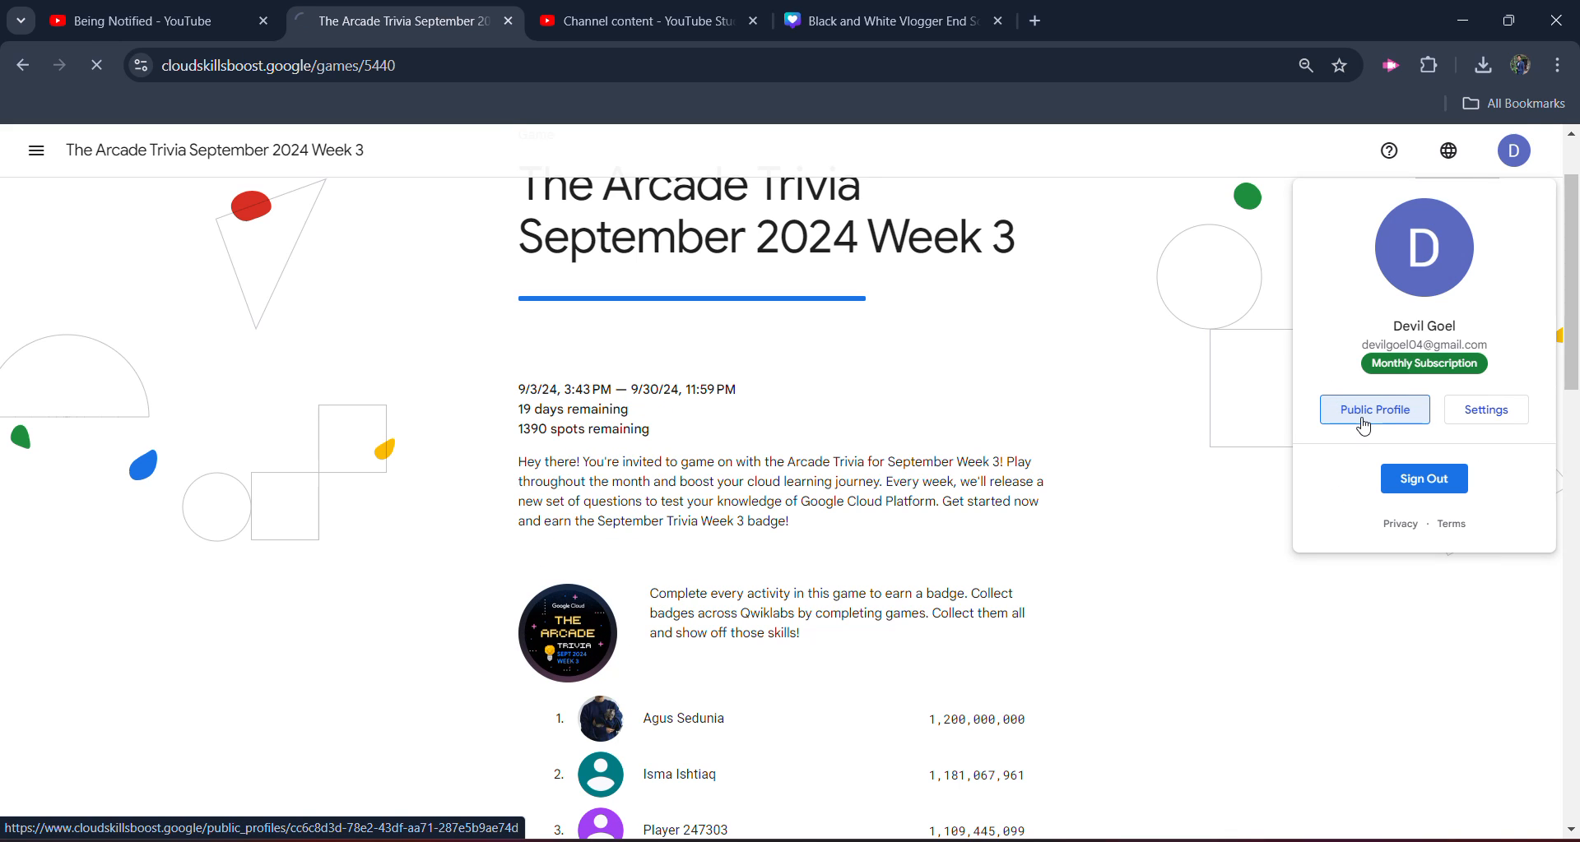
pyautogui.click(1372, 409)
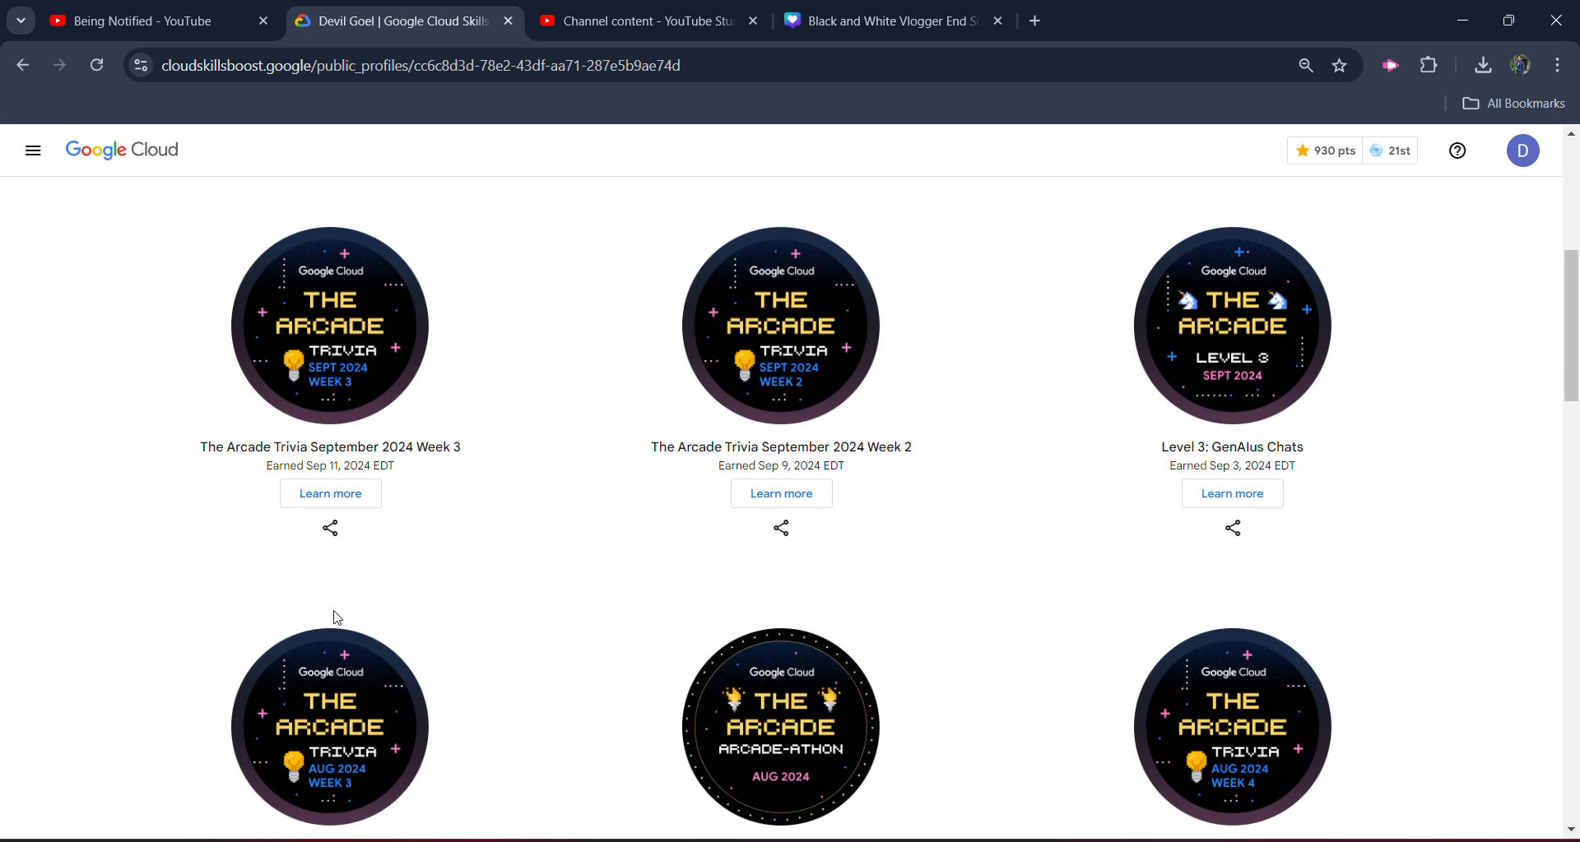
pyautogui.moveTo(313, 403)
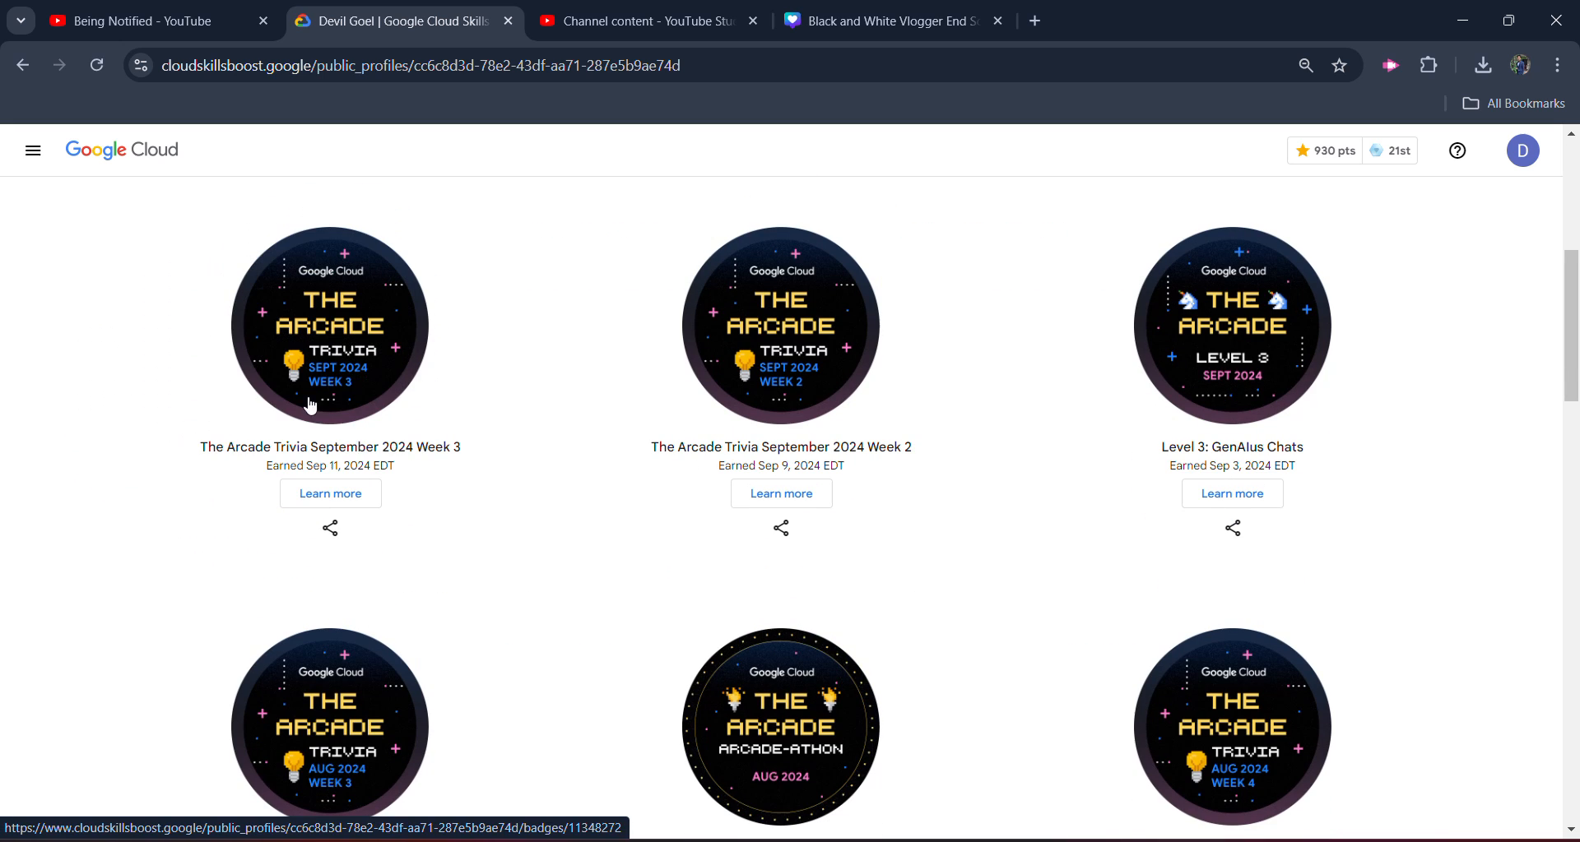